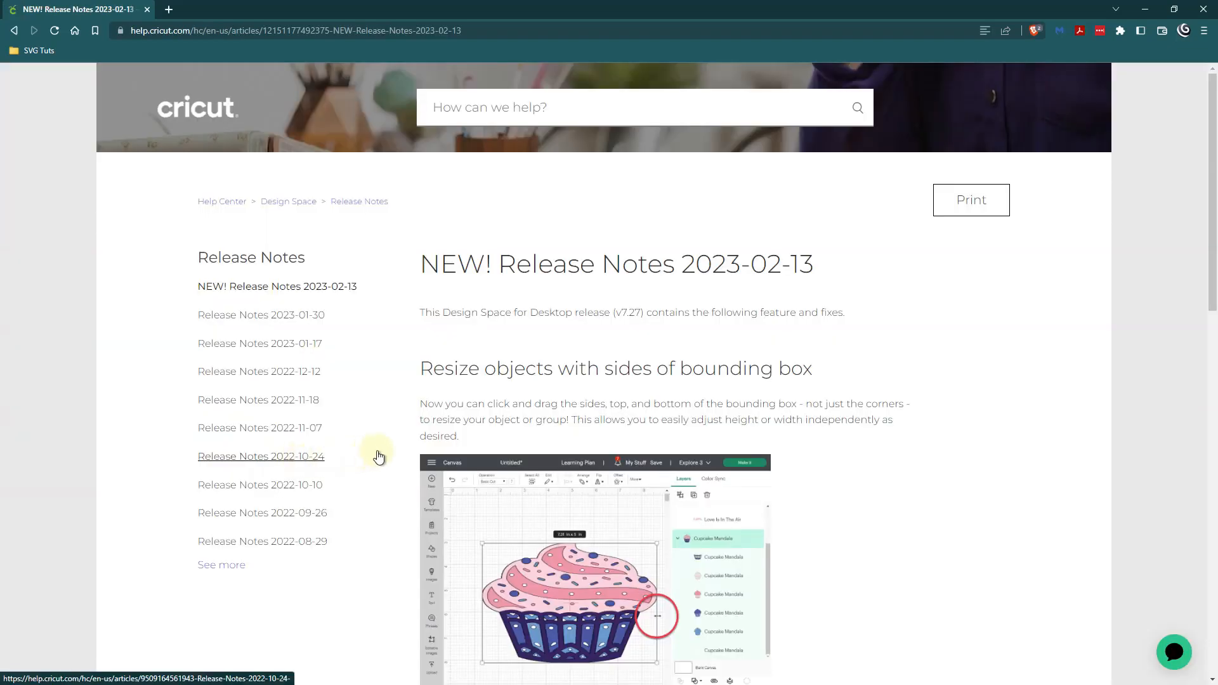
{"action": "mouse_move", "coordinate": [600, 401]}
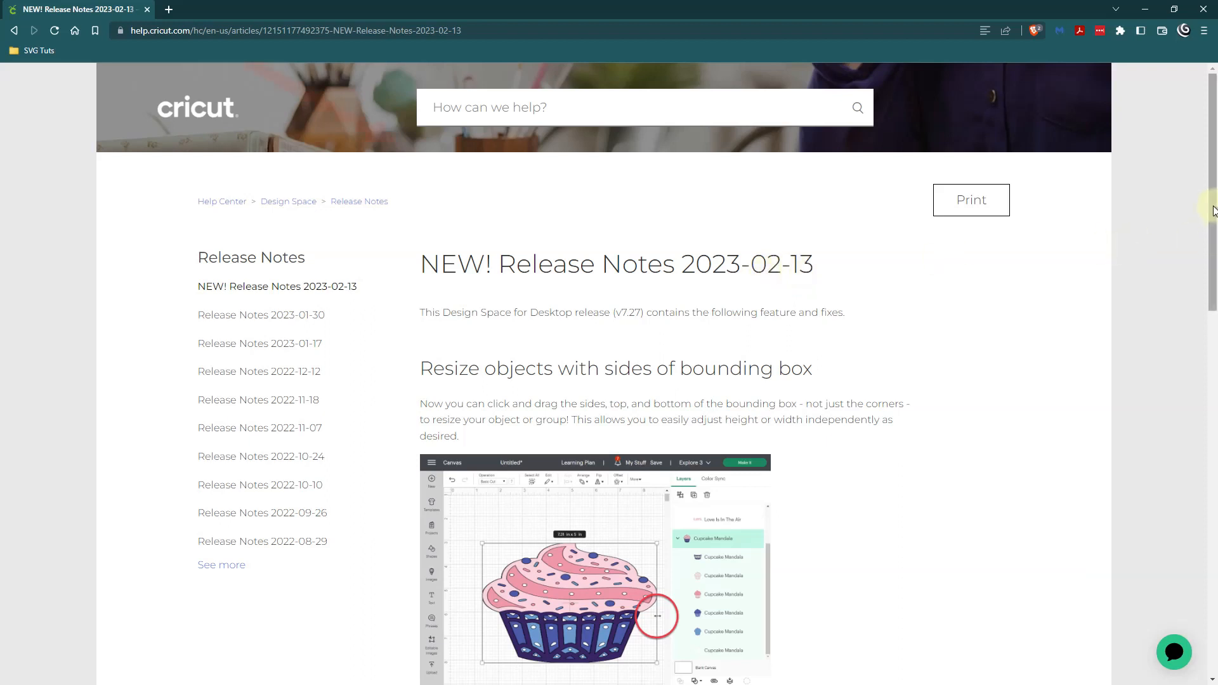
Review the What's New notes from the main navigation and dismiss them.
{"action": "scroll", "scroll_direction": "down", "scroll_amount": 3}
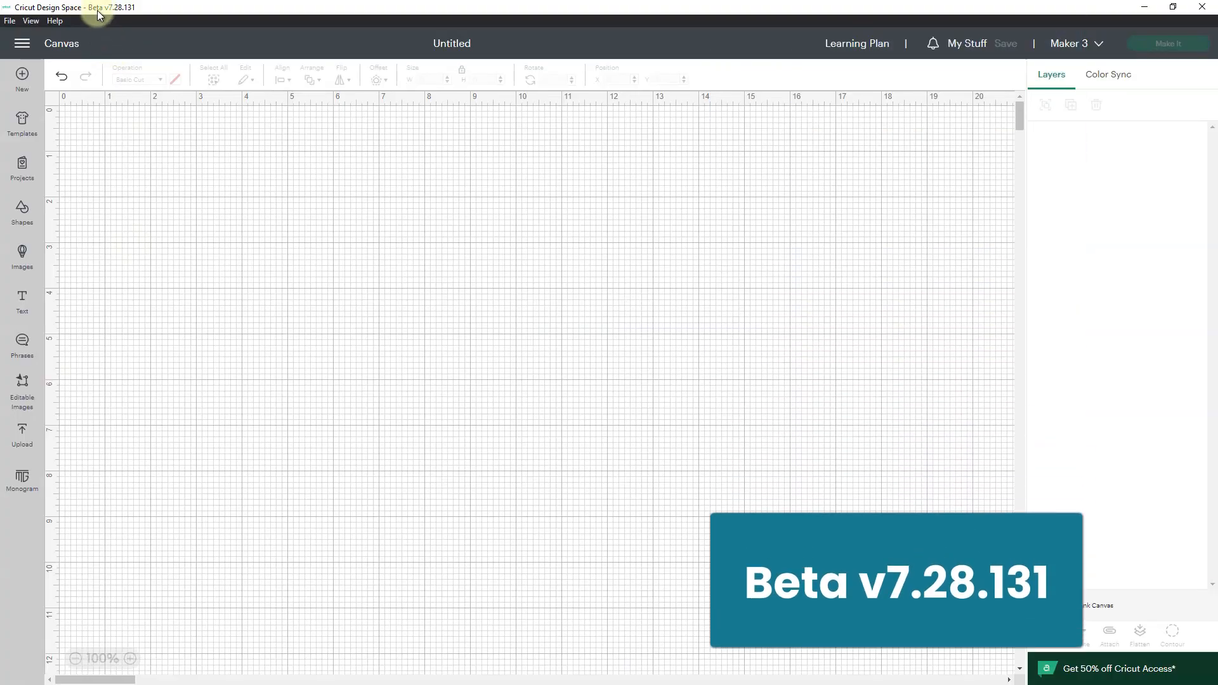
{"action": "mouse_move", "coordinate": [113, 15]}
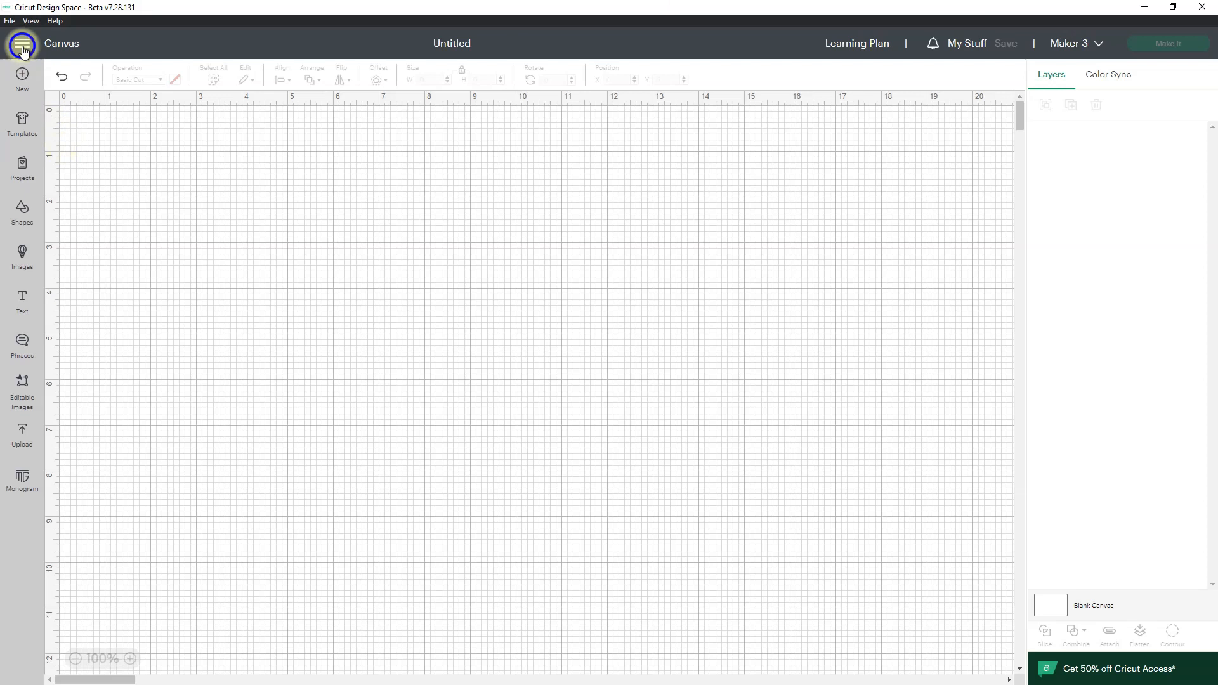
{"action": "left_click", "coordinate": [22, 43]}
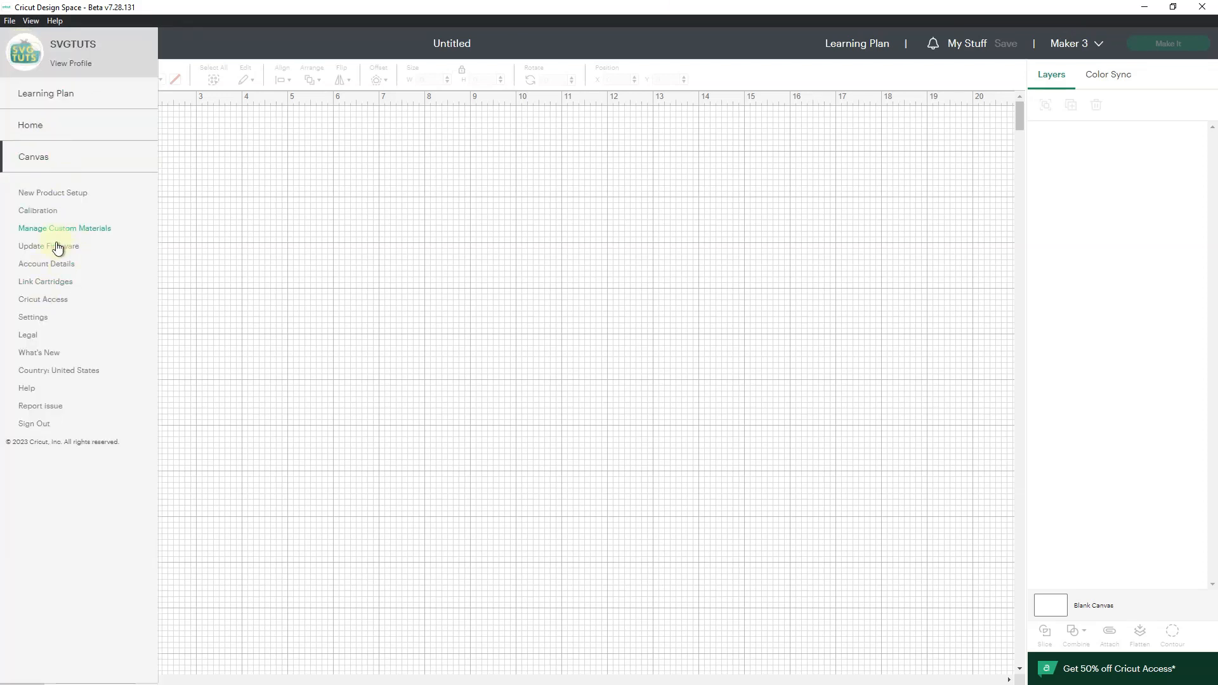
{"action": "left_click", "coordinate": [38, 351]}
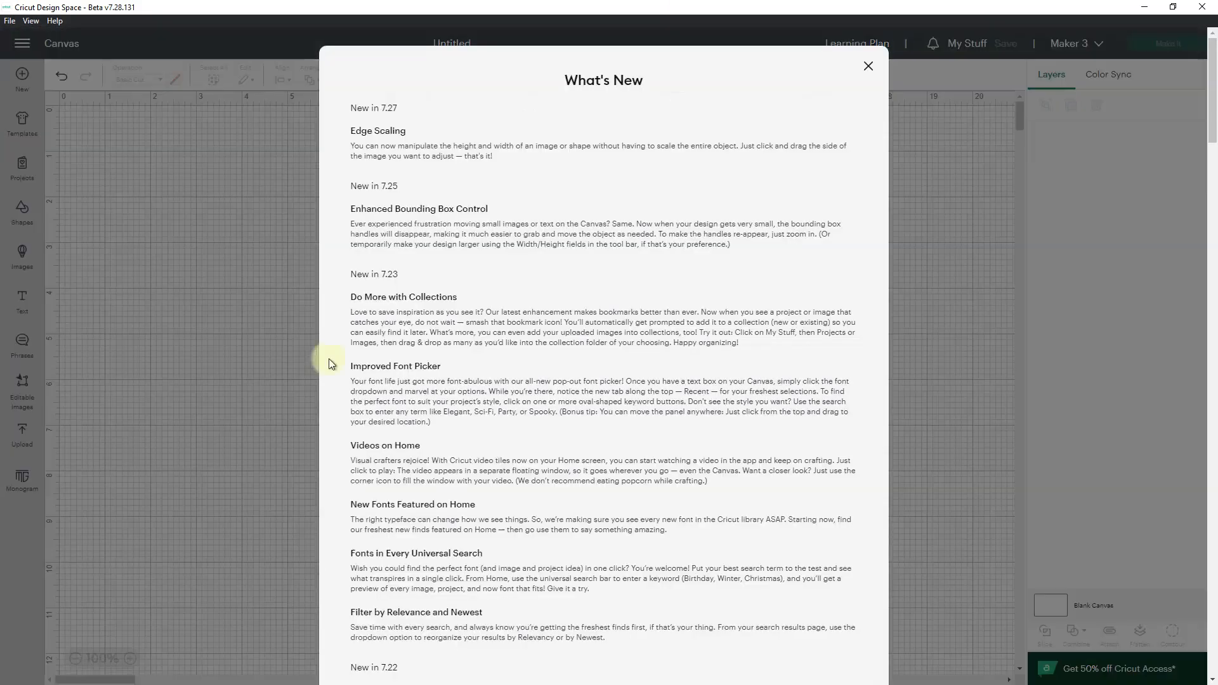
{"action": "mouse_move", "coordinate": [355, 106]}
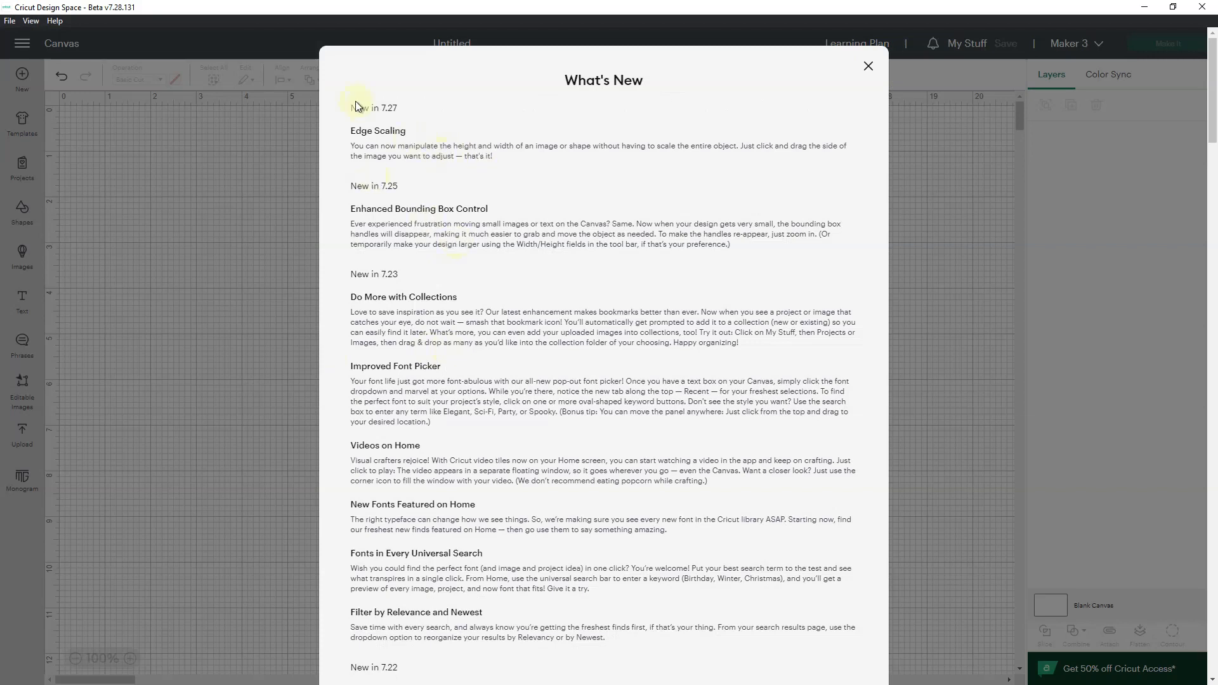
{"action": "mouse_move", "coordinate": [468, 164]}
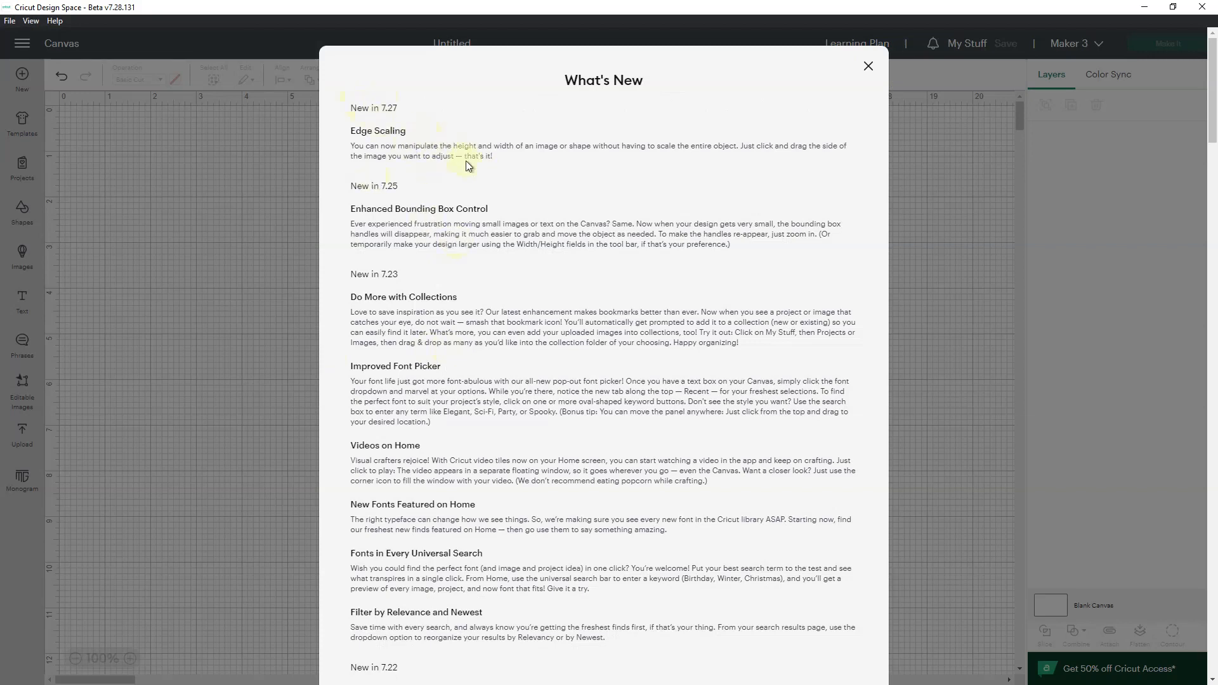
{"action": "mouse_move", "coordinate": [681, 123]}
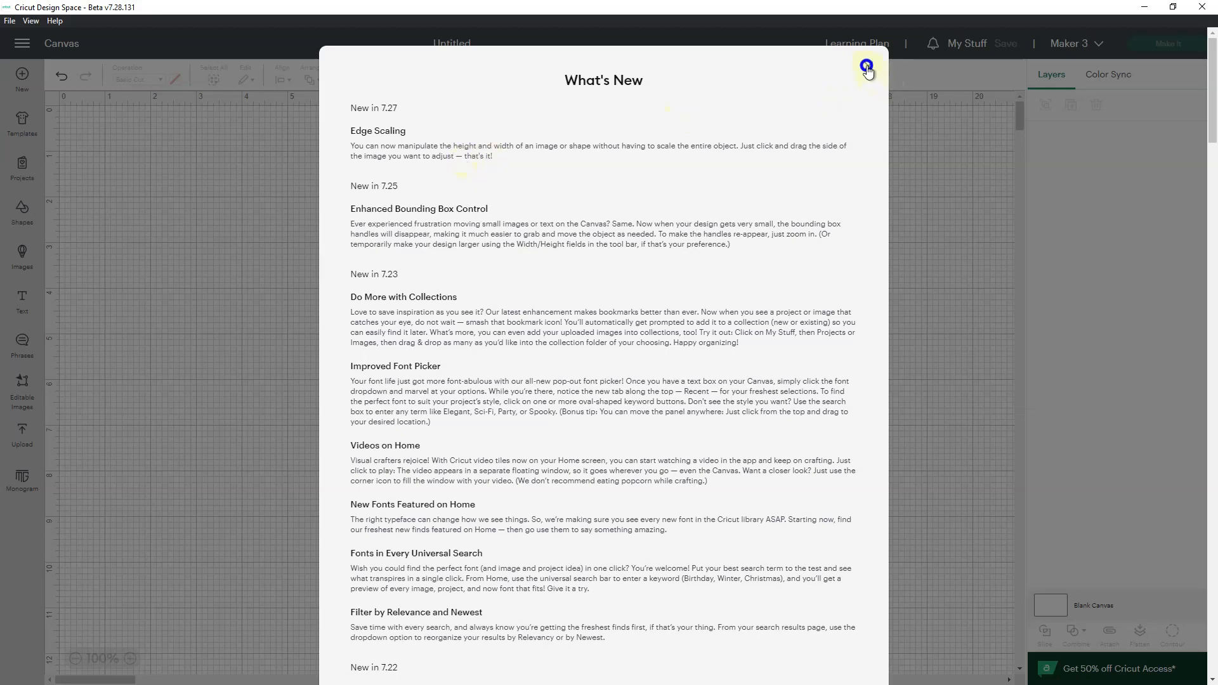
{"action": "left_click", "coordinate": [865, 65]}
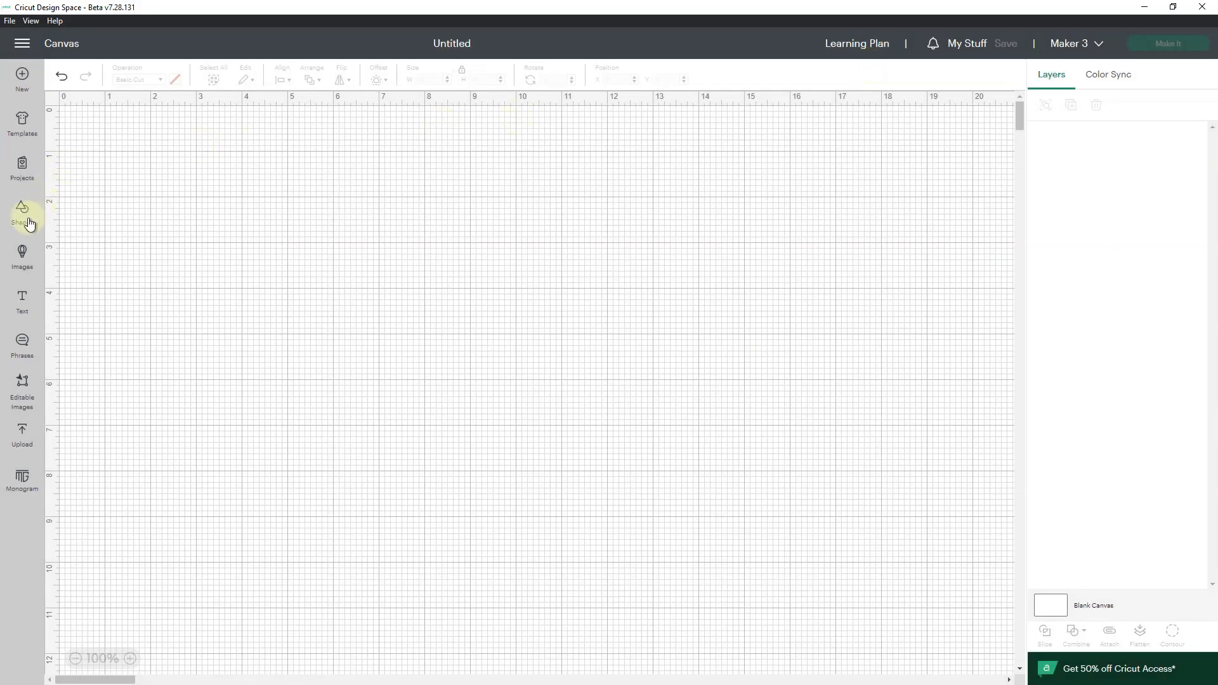
Search the image library for 'butter', filter to free images and add the purple sparkle butterfly.
{"action": "left_click", "coordinate": [22, 256]}
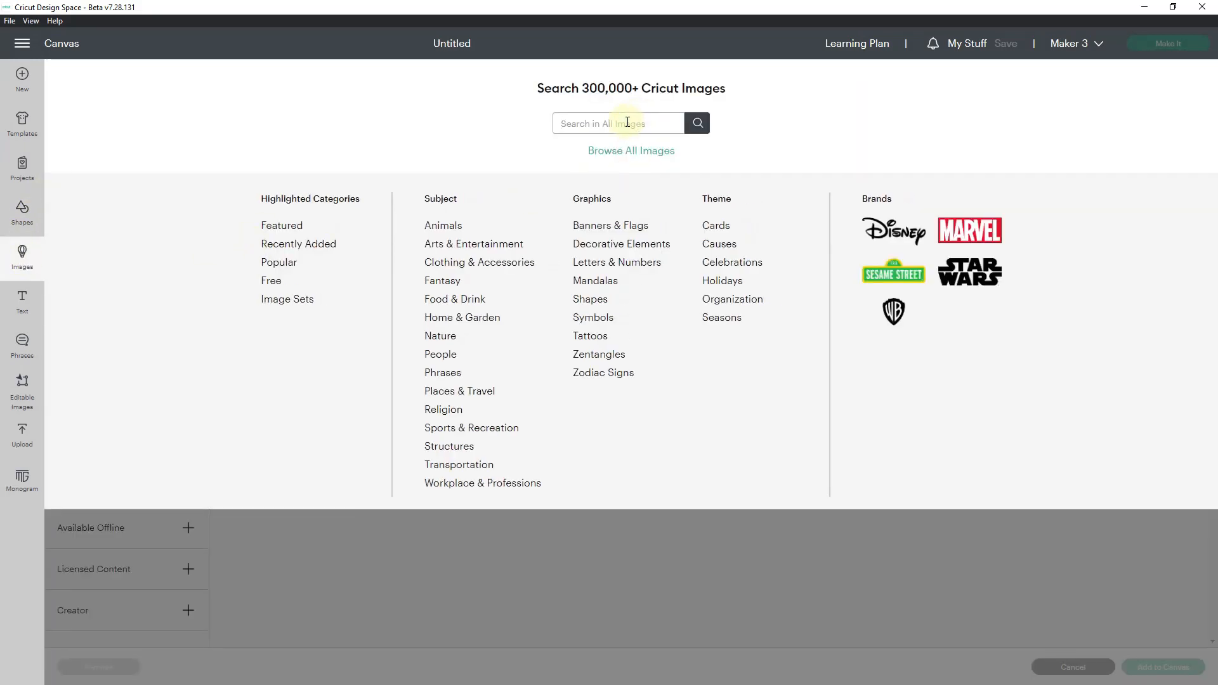
{"action": "type", "text": "butterfly"}
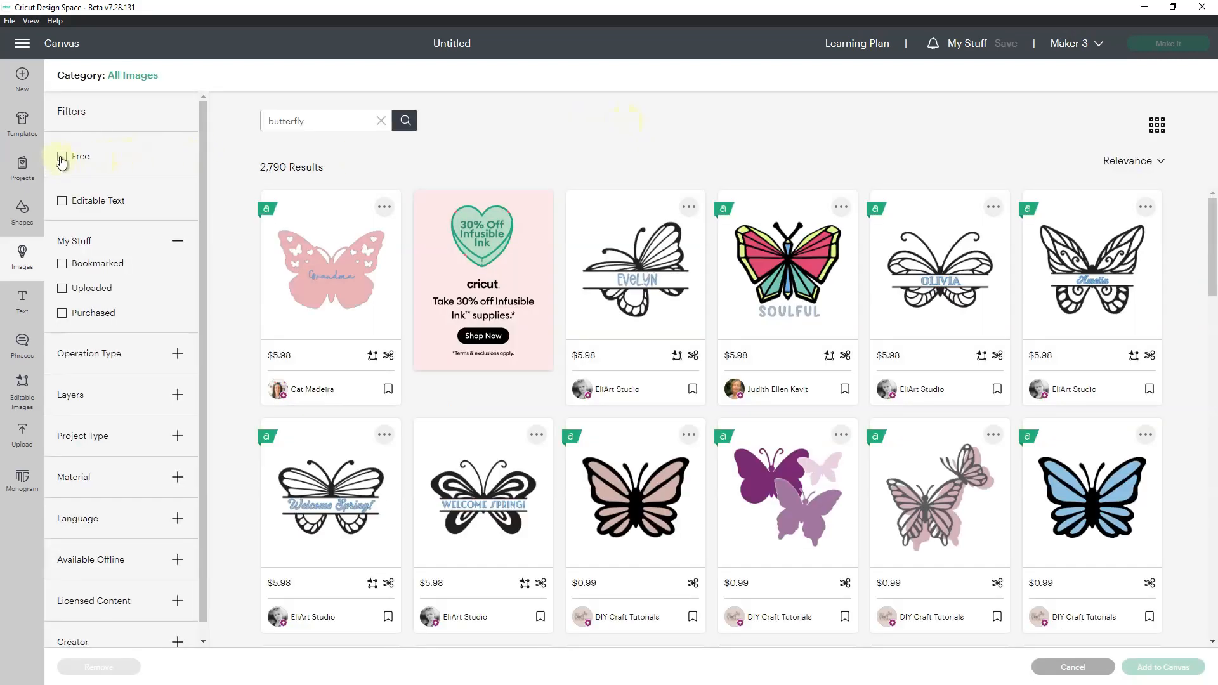
{"action": "left_click", "coordinate": [61, 156]}
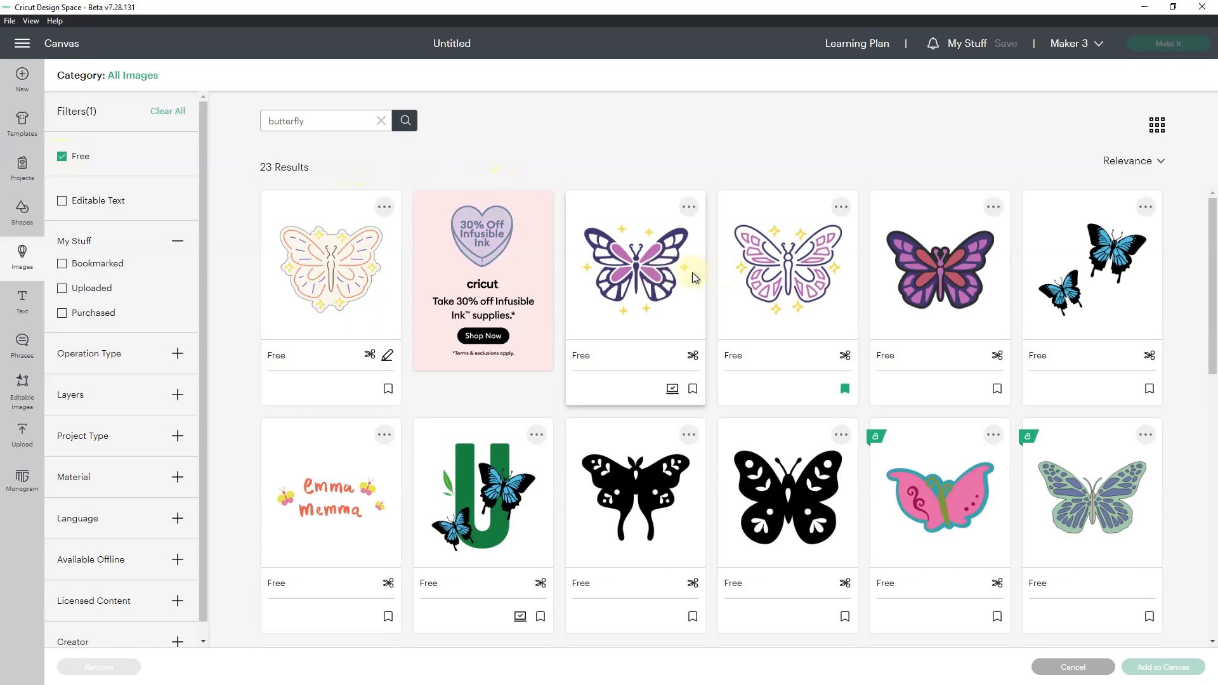
{"action": "left_click", "coordinate": [634, 264]}
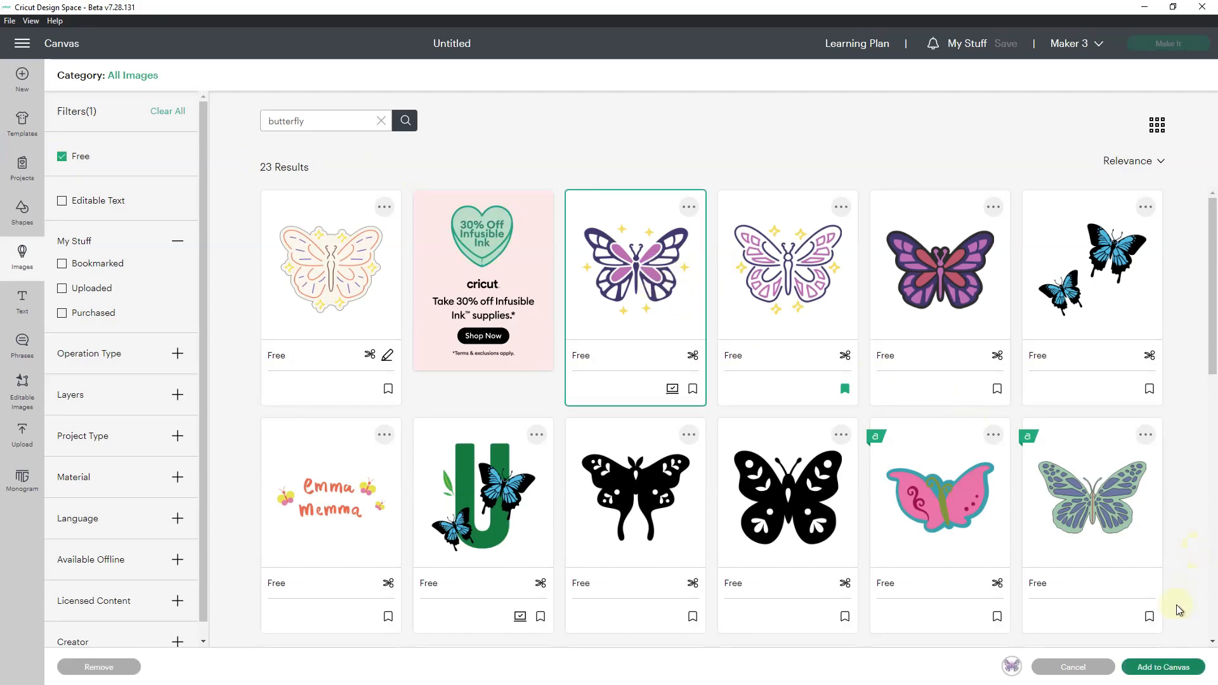
{"action": "left_click", "coordinate": [1072, 666]}
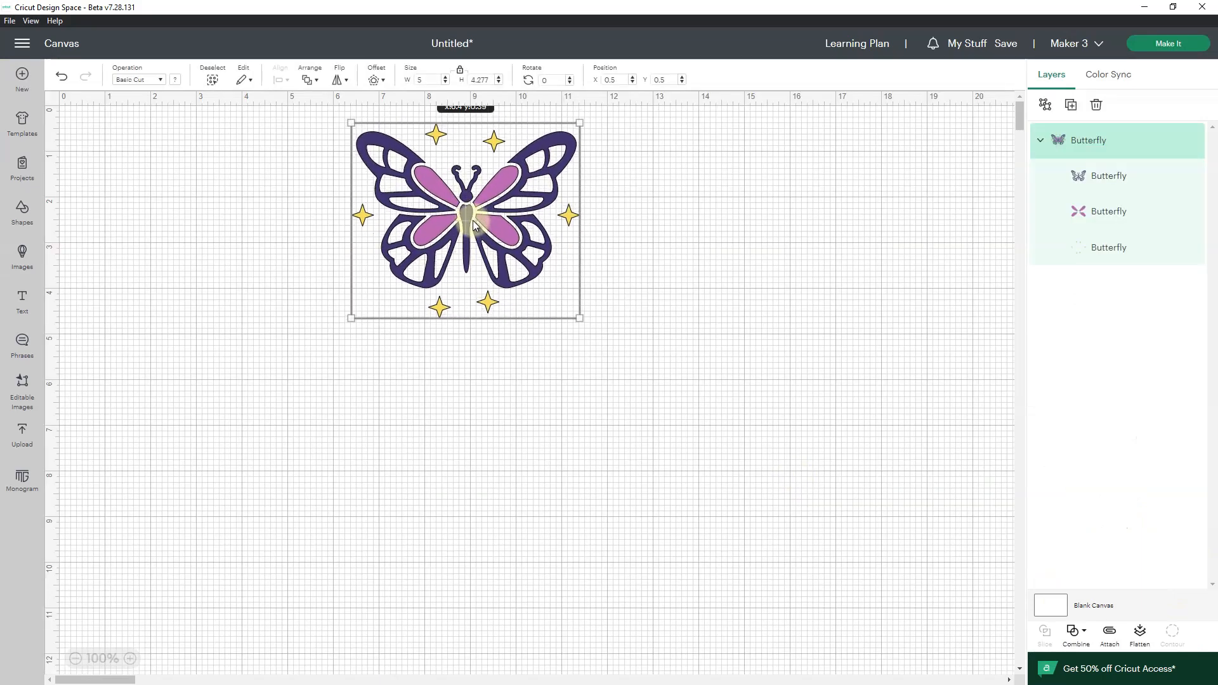
{"action": "left_click_drag", "start_coordinate": [578, 317], "coordinate": [590, 351]}
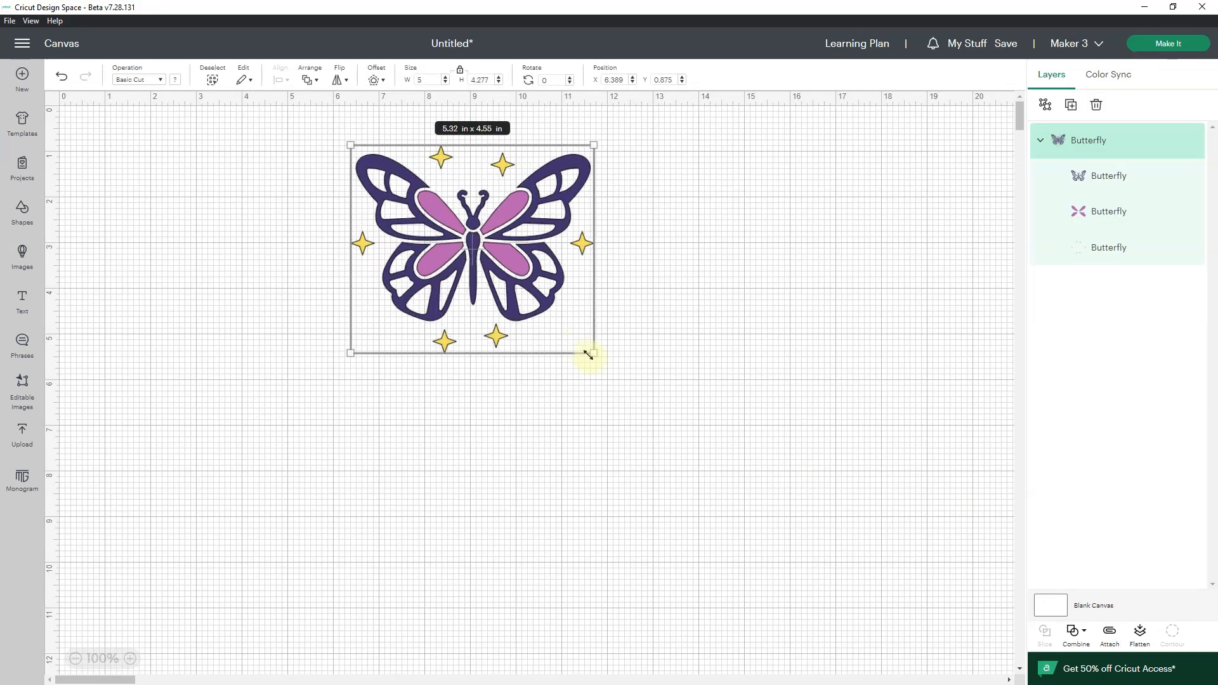
{"action": "left_click_drag", "start_coordinate": [593, 352], "coordinate": [619, 373]}
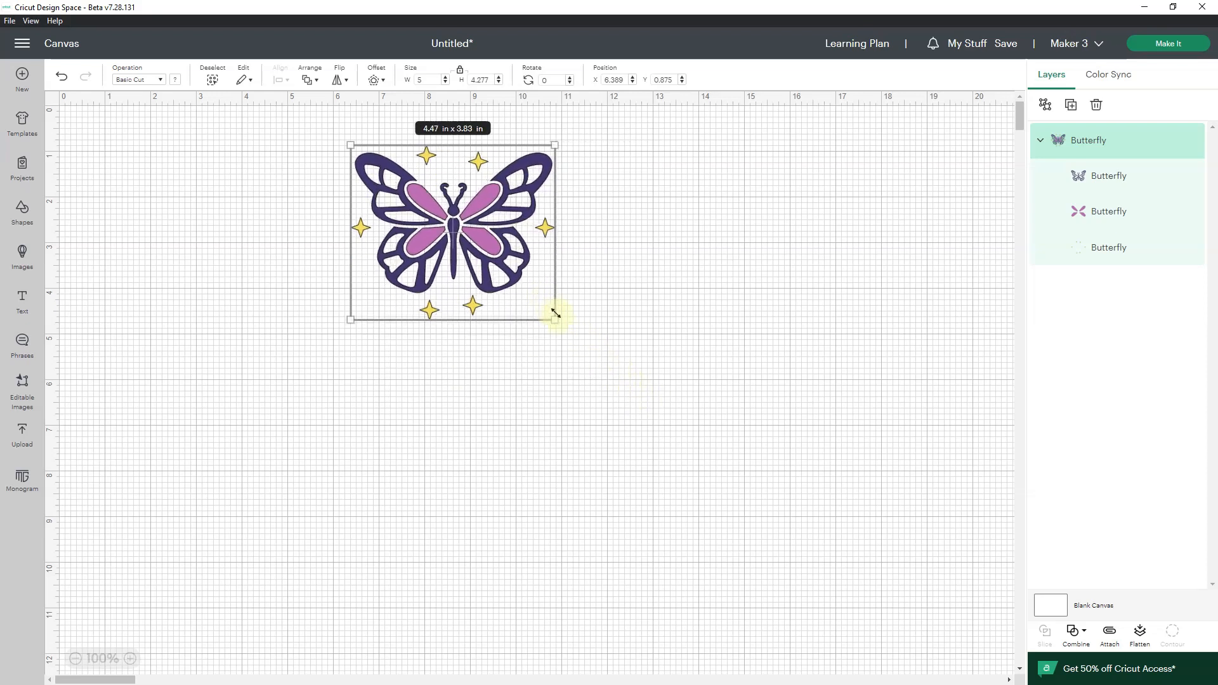
{"action": "left_click_drag", "start_coordinate": [556, 315], "coordinate": [625, 380]}
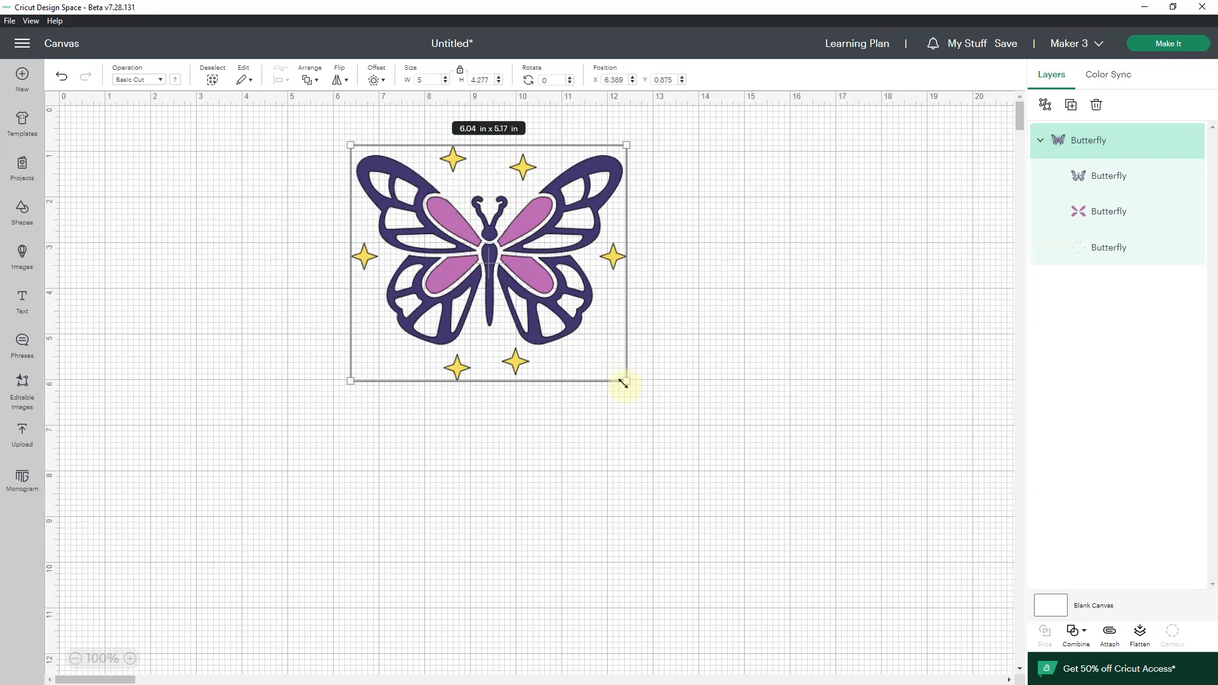
{"action": "left_click_drag", "start_coordinate": [625, 381], "coordinate": [562, 325]}
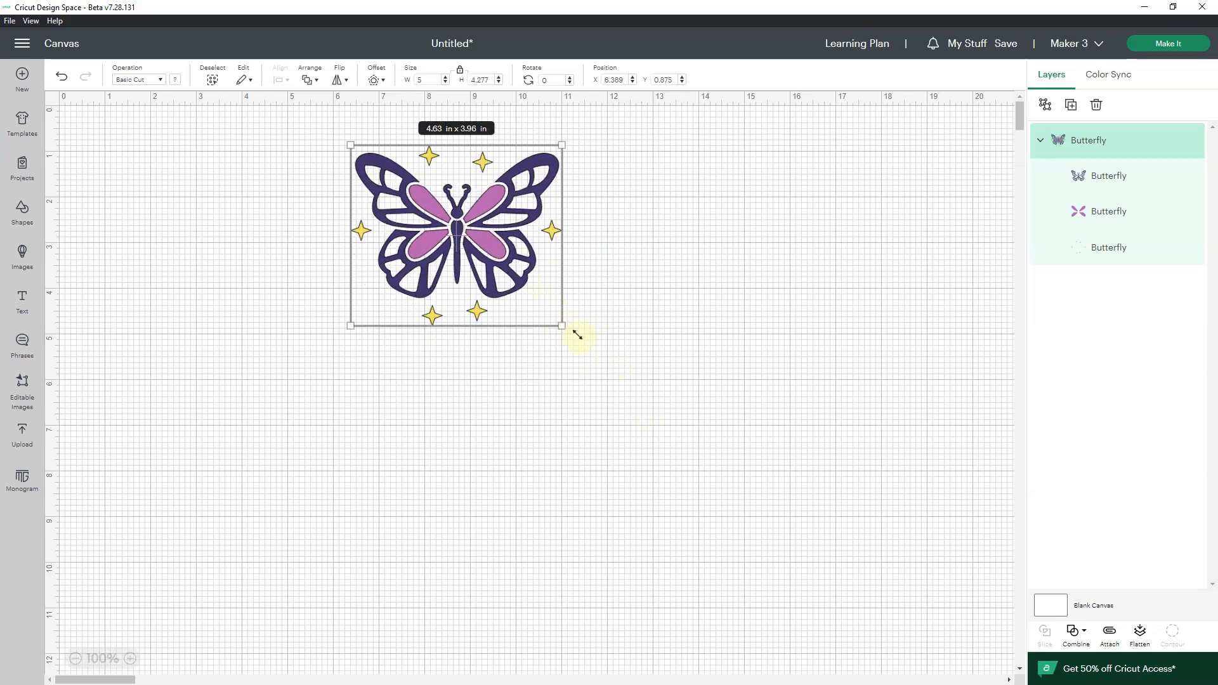
{"action": "left_click_drag", "start_coordinate": [562, 323], "coordinate": [642, 394]}
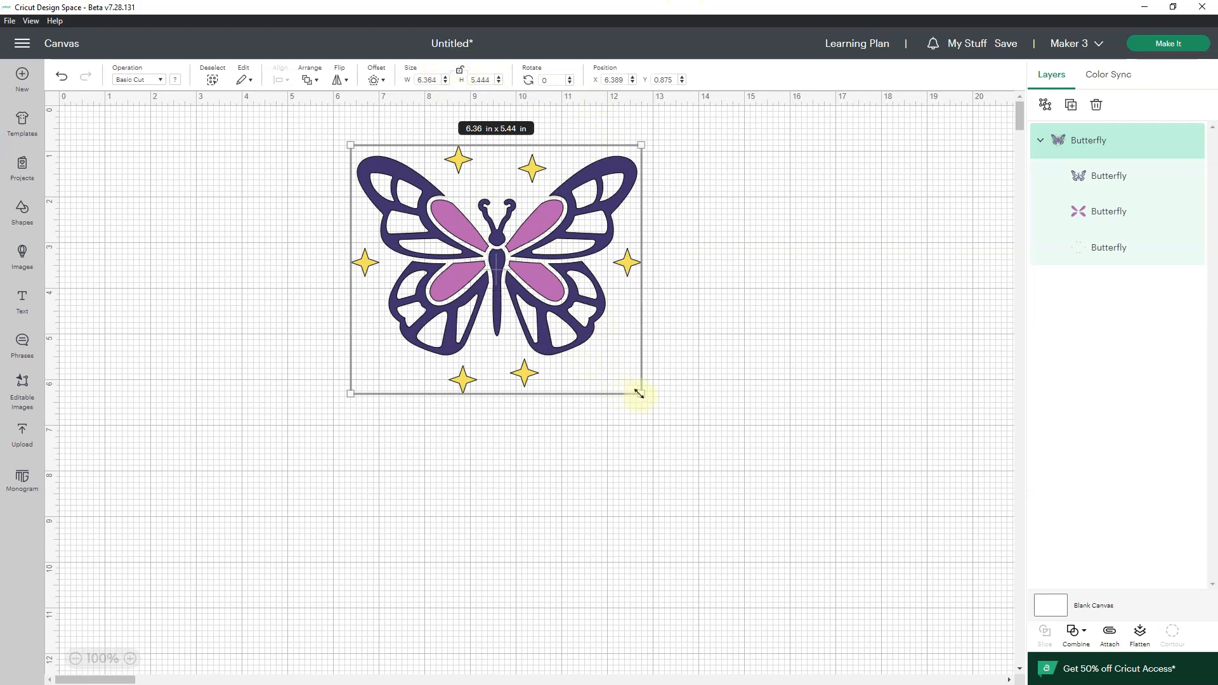
{"action": "left_click_drag", "start_coordinate": [639, 393], "coordinate": [630, 365]}
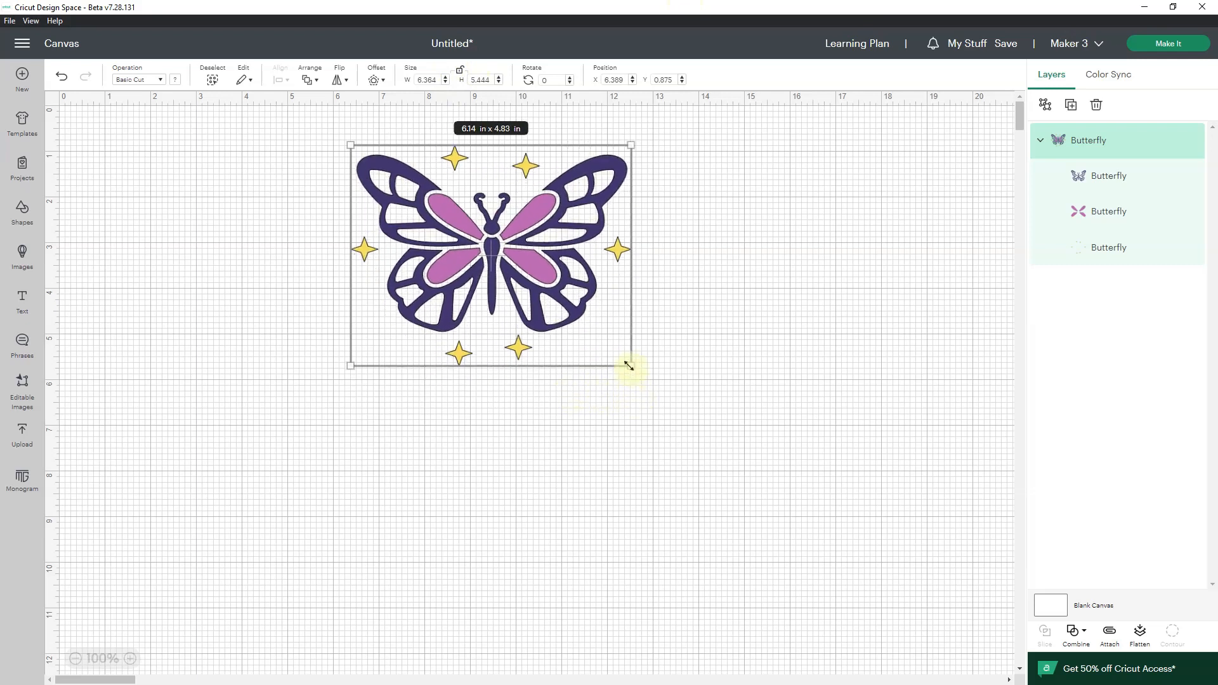
{"action": "left_click_drag", "start_coordinate": [631, 365], "coordinate": [584, 386]}
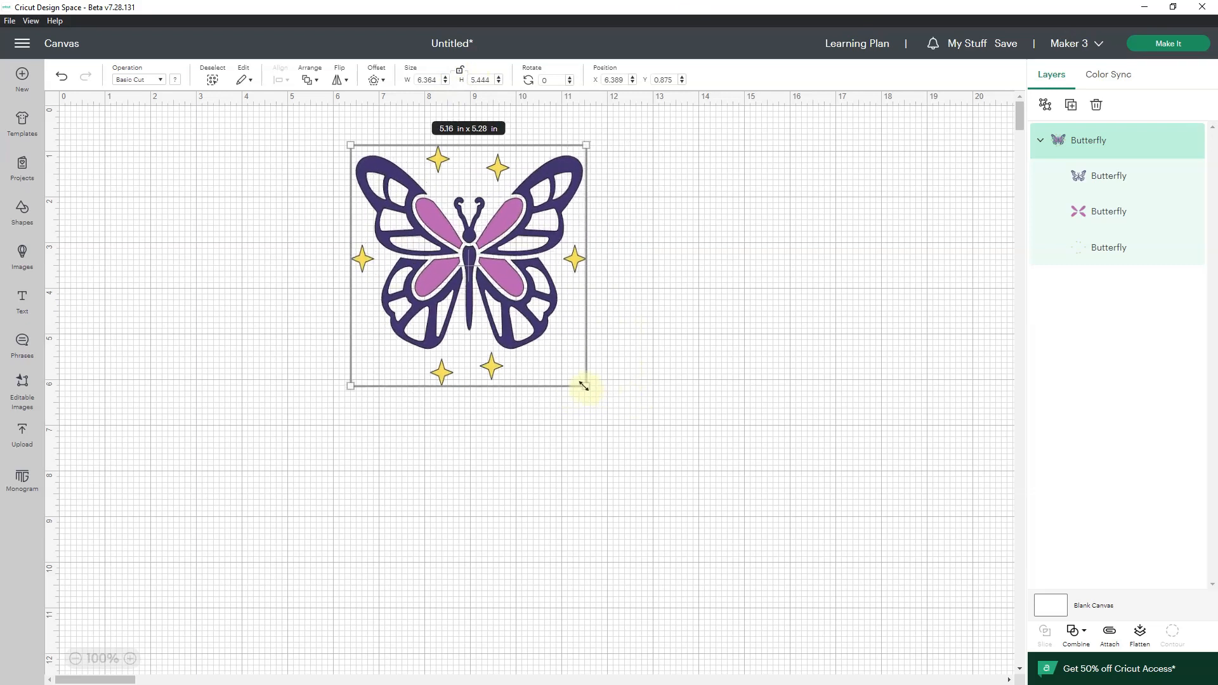
{"action": "left_click_drag", "start_coordinate": [582, 386], "coordinate": [606, 386]}
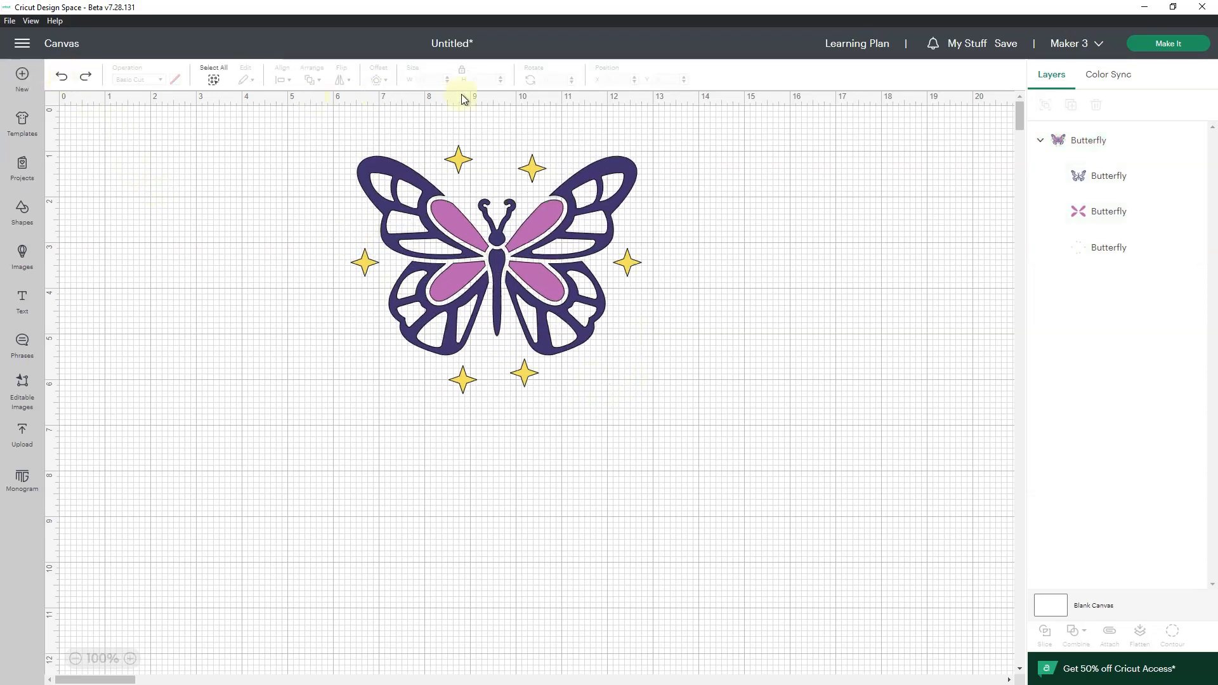
{"action": "mouse_move", "coordinate": [495, 136]}
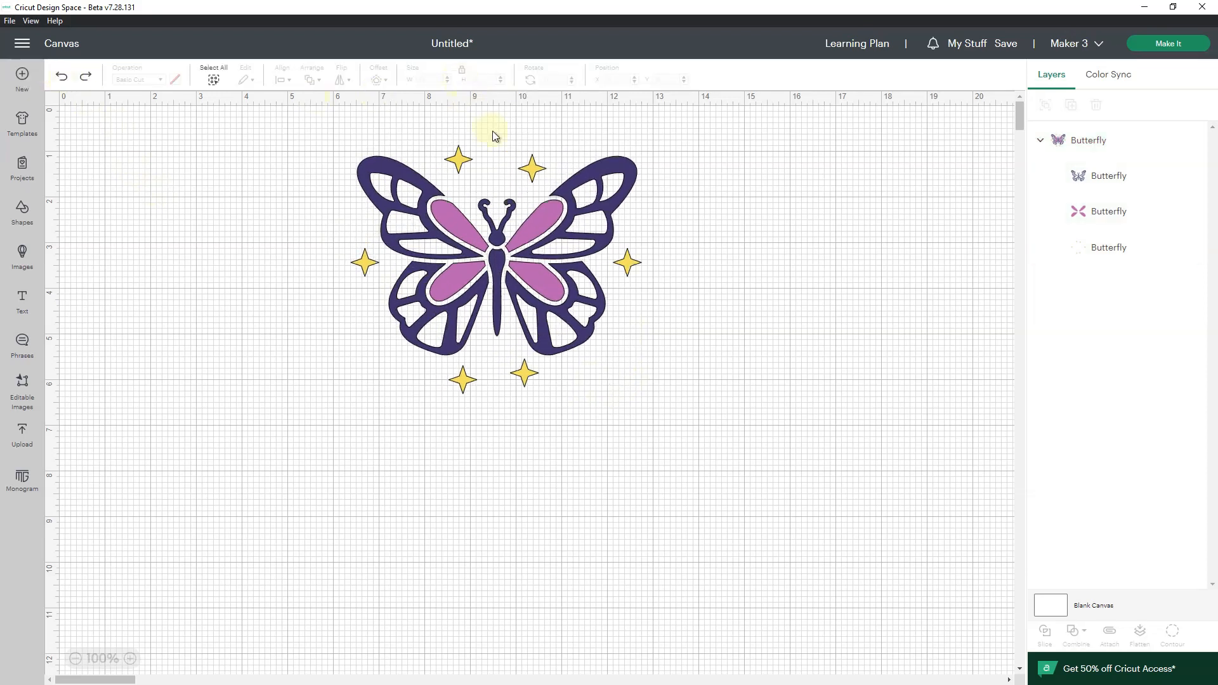
Stretch and squeeze the selected butterfly through side and corner handles to about 6.92 x 7.02 in.
{"action": "left_click", "coordinate": [495, 254]}
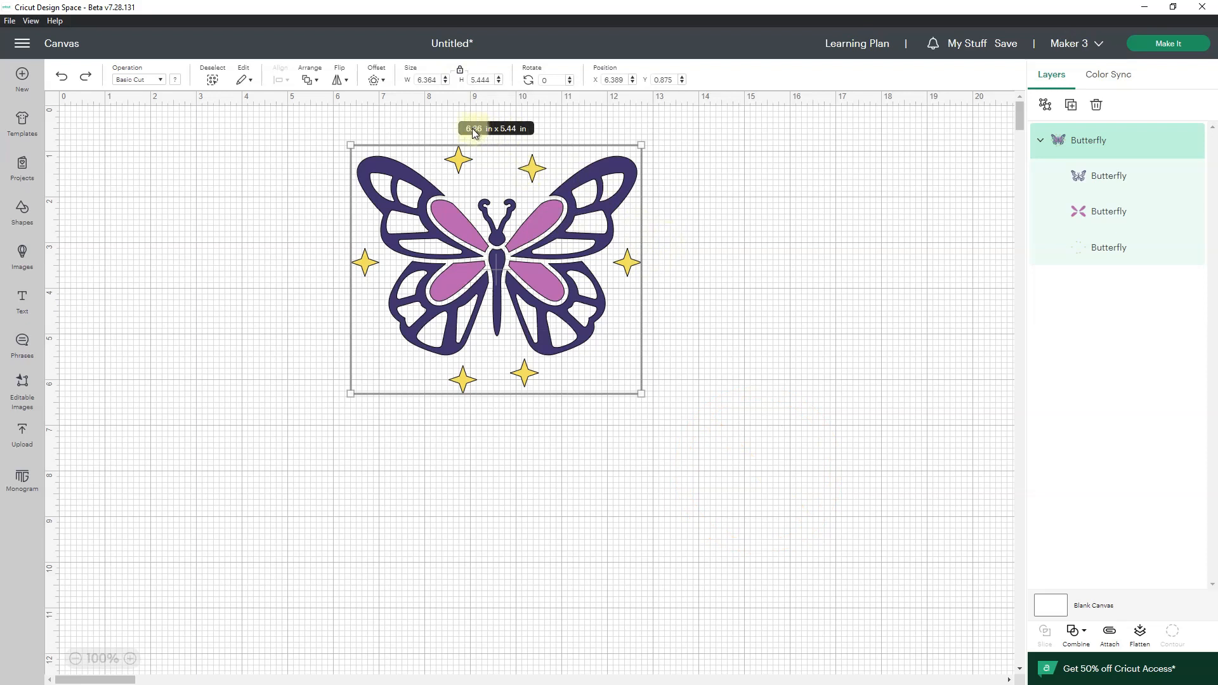
{"action": "mouse_move", "coordinate": [636, 228]}
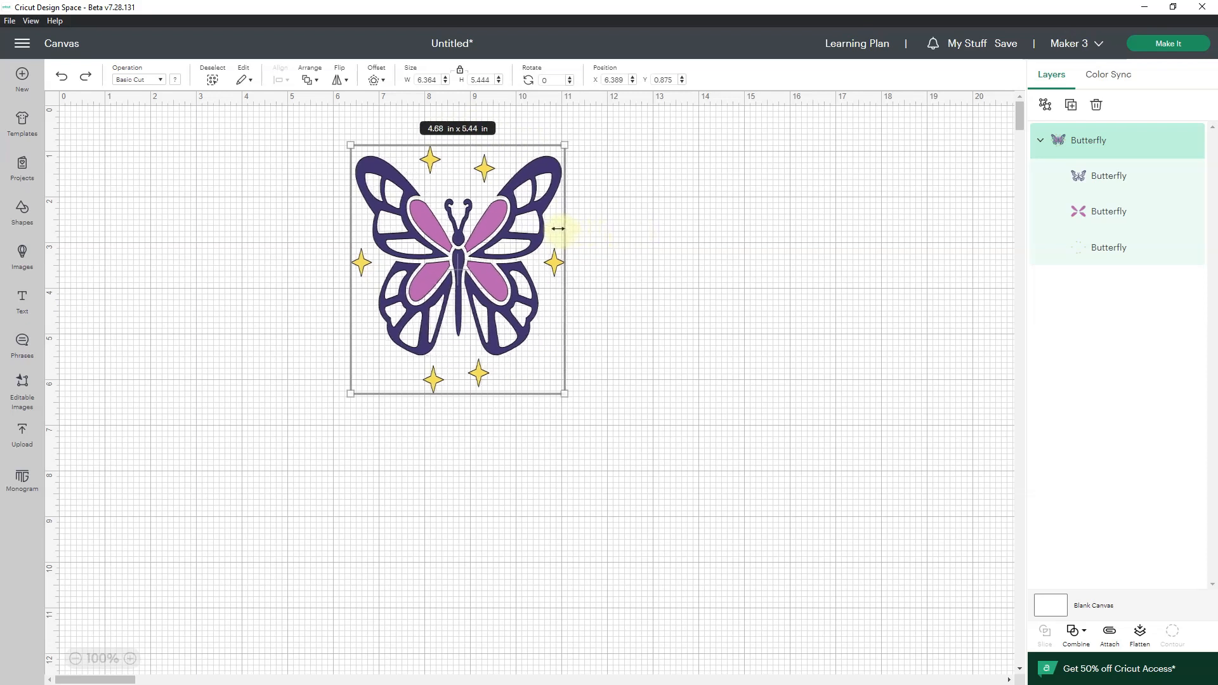
{"action": "left_click_drag", "start_coordinate": [566, 229], "coordinate": [596, 226]}
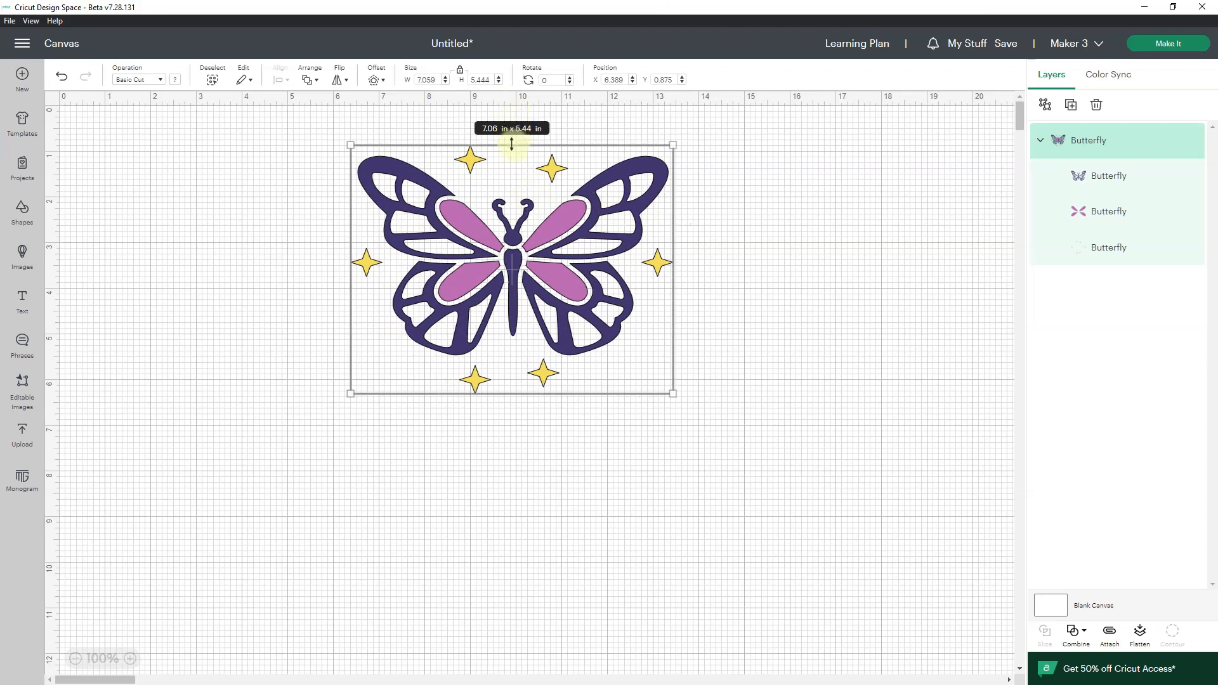
{"action": "left_click_drag", "start_coordinate": [511, 141], "coordinate": [512, 164]}
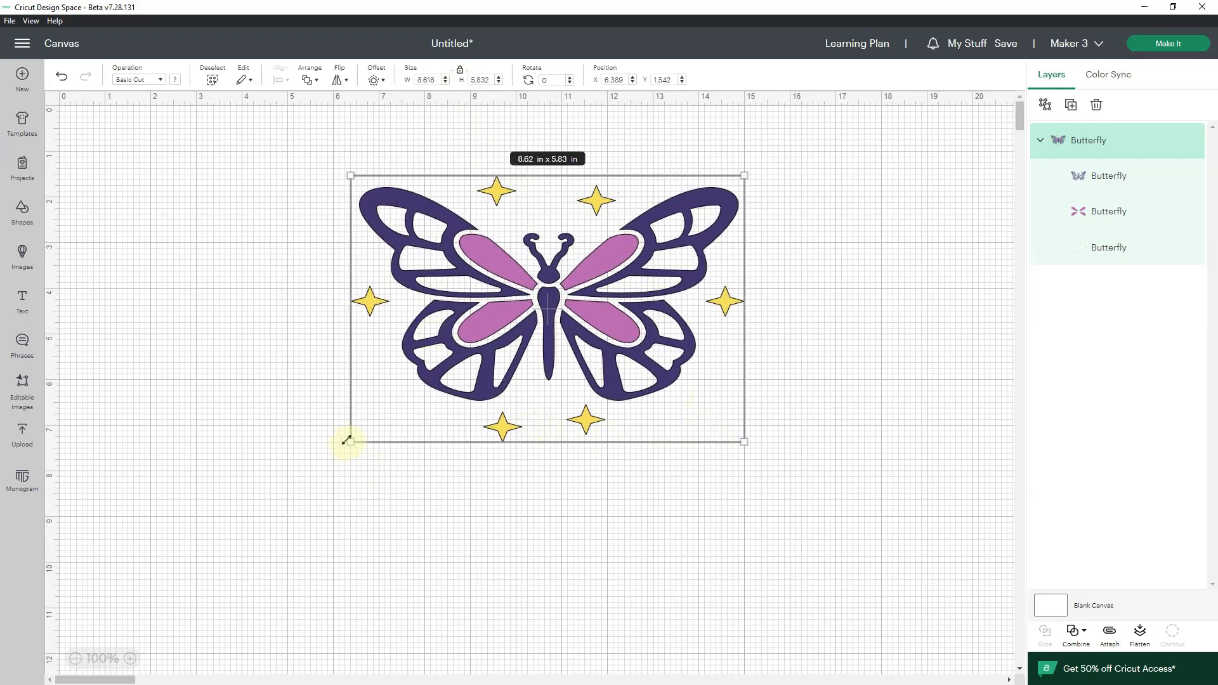
{"action": "left_click_drag", "start_coordinate": [347, 440], "coordinate": [309, 468]}
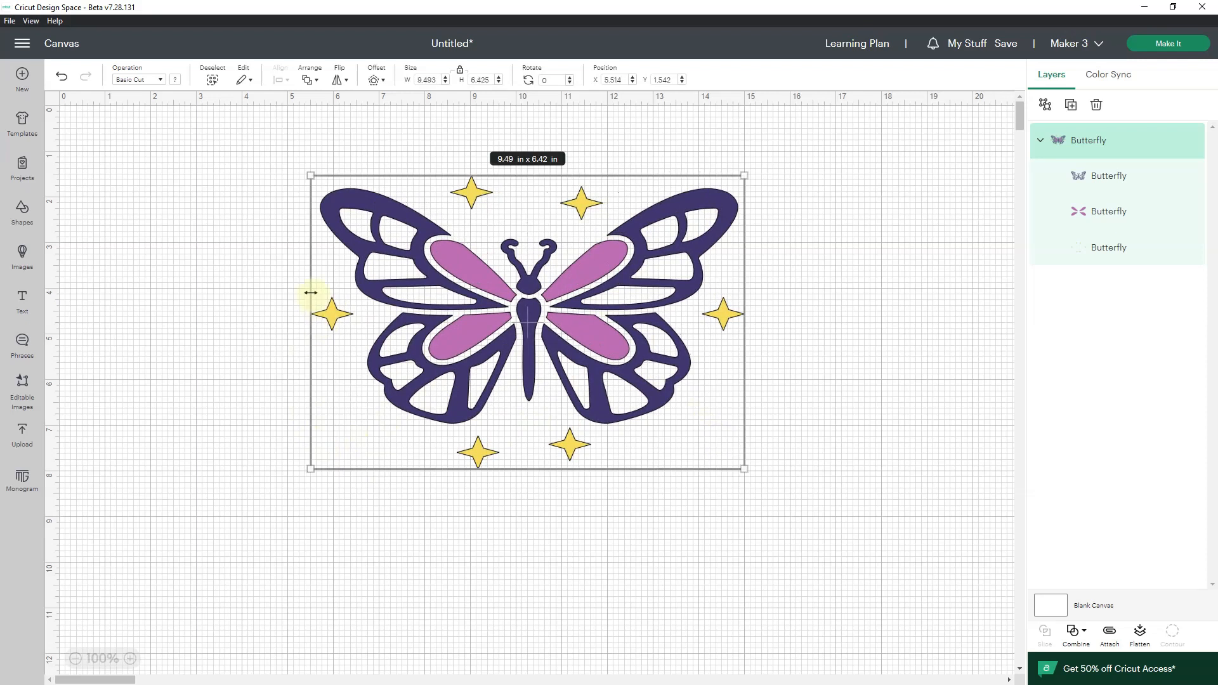
{"action": "left_click_drag", "start_coordinate": [308, 293], "coordinate": [363, 296]}
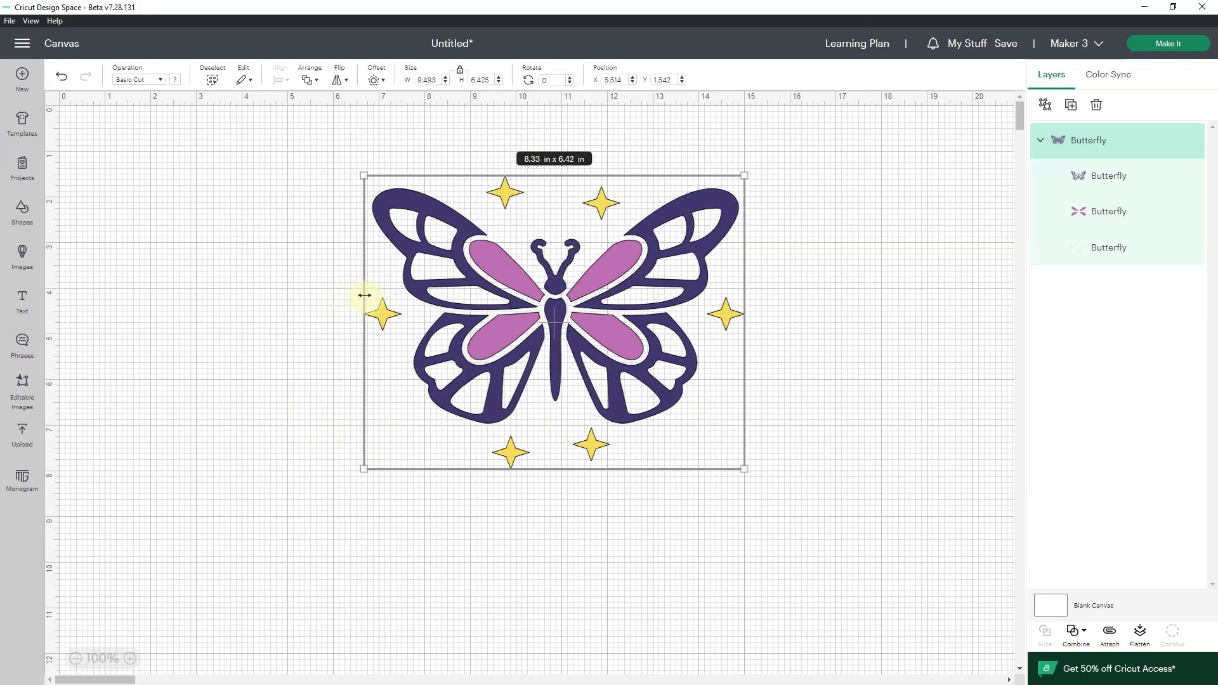
{"action": "left_click_drag", "start_coordinate": [362, 296], "coordinate": [459, 295]}
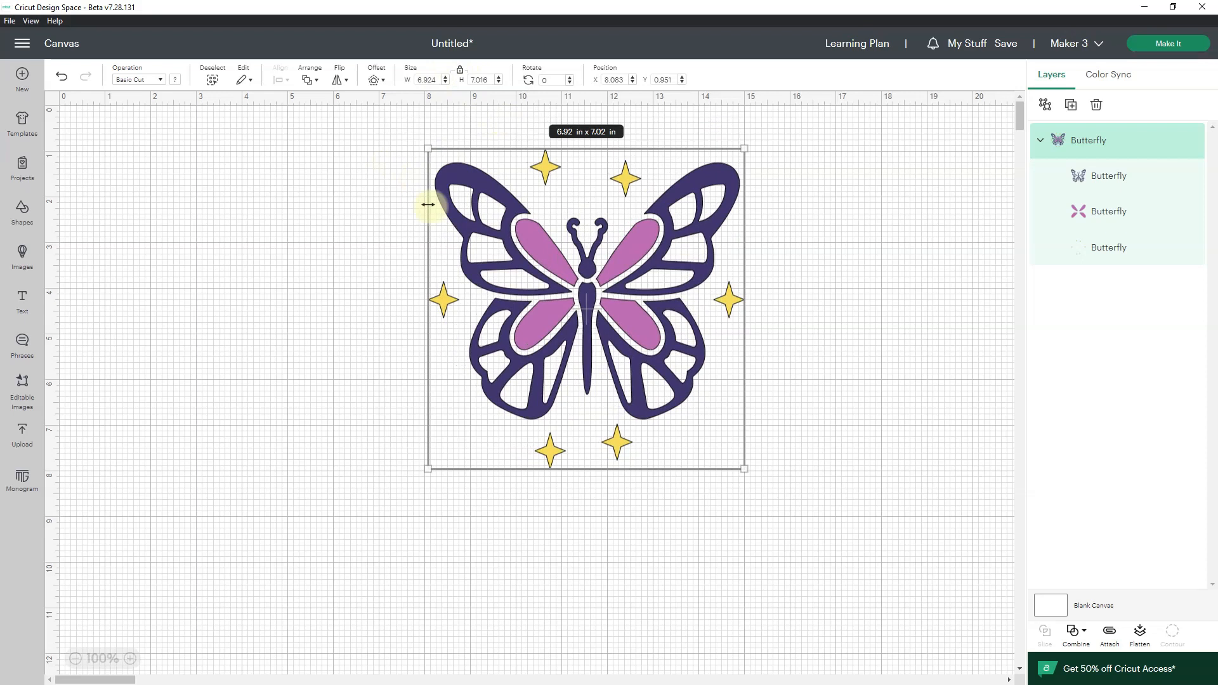
{"action": "mouse_move", "coordinate": [442, 208]}
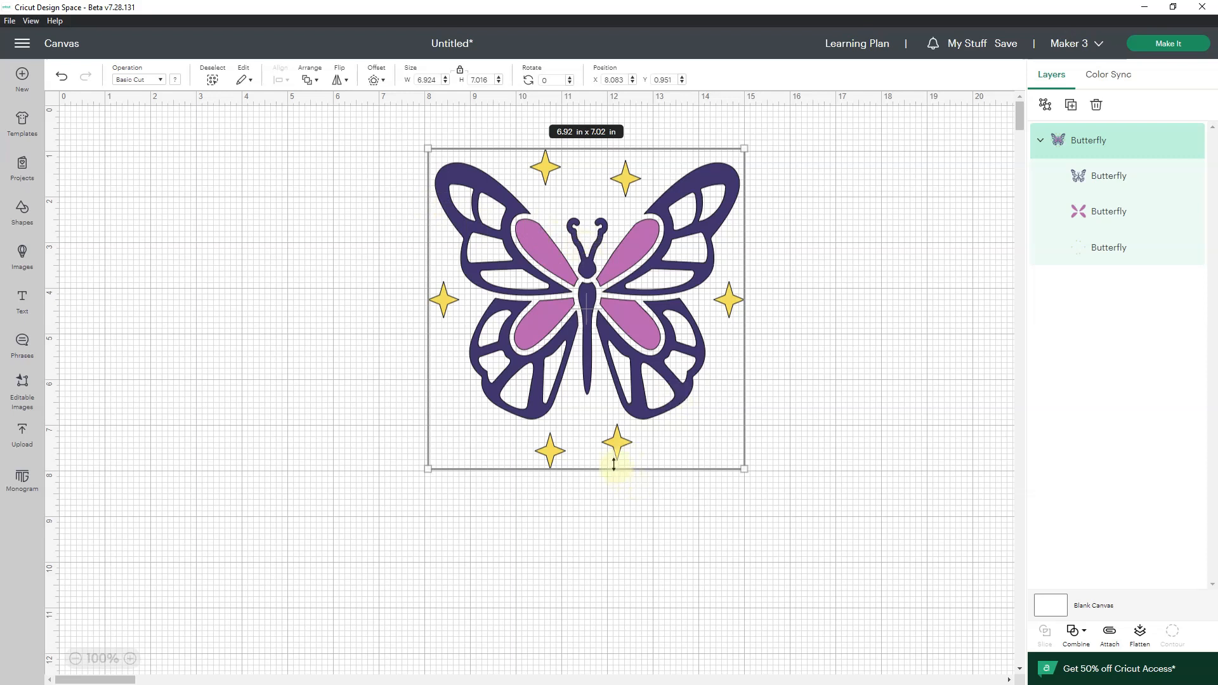
Shorten the butterfly from the bottom, move it up-left and shrink it freely to about 5.33 x 3.95 in.
{"action": "left_click_drag", "start_coordinate": [614, 468], "coordinate": [614, 406]}
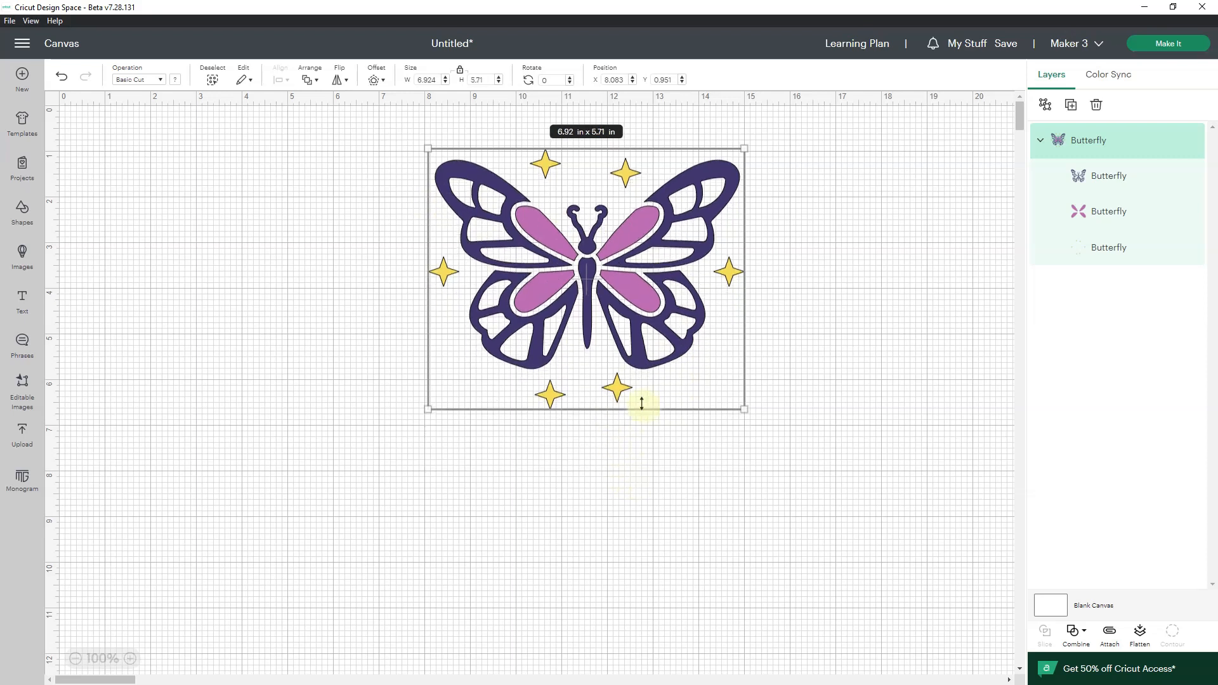
{"action": "left_click_drag", "start_coordinate": [643, 403], "coordinate": [514, 312]}
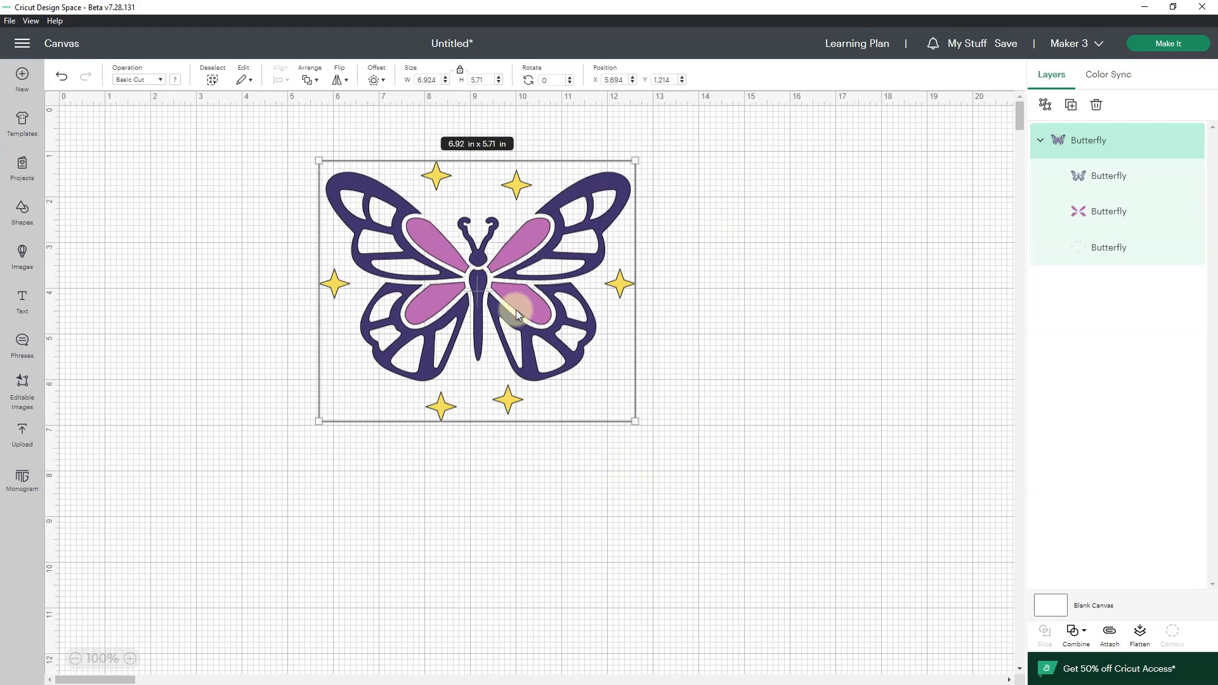
{"action": "mouse_move", "coordinate": [628, 367]}
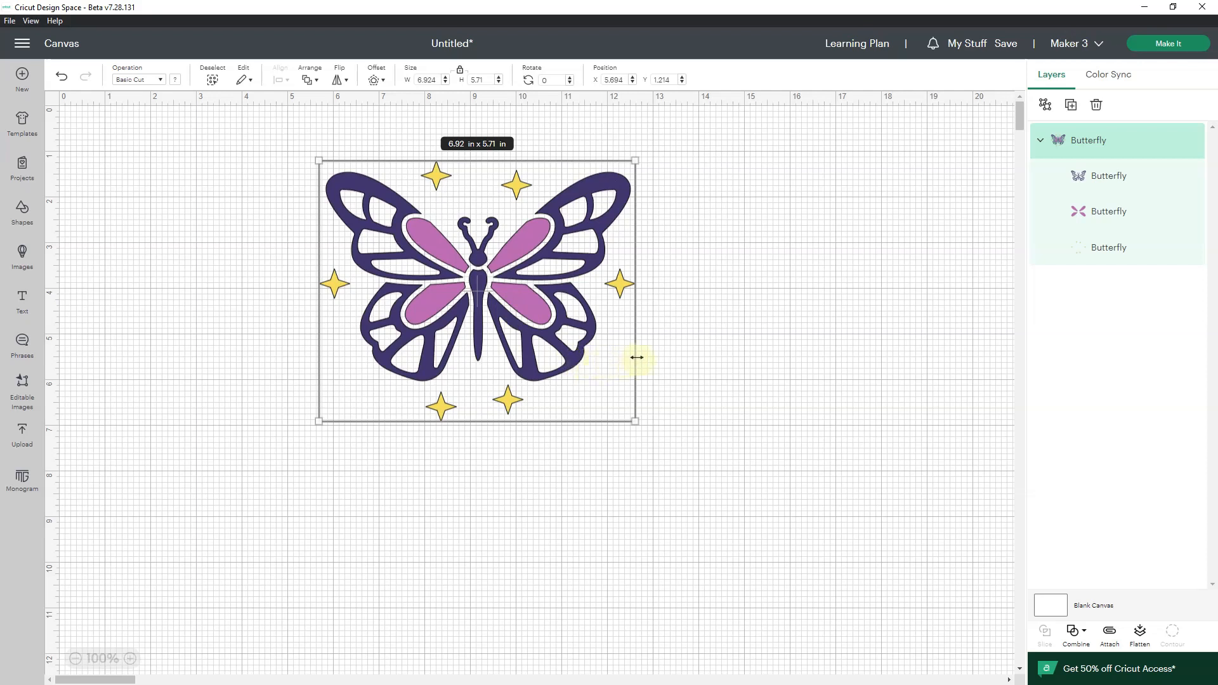
{"action": "mouse_move", "coordinate": [365, 229]}
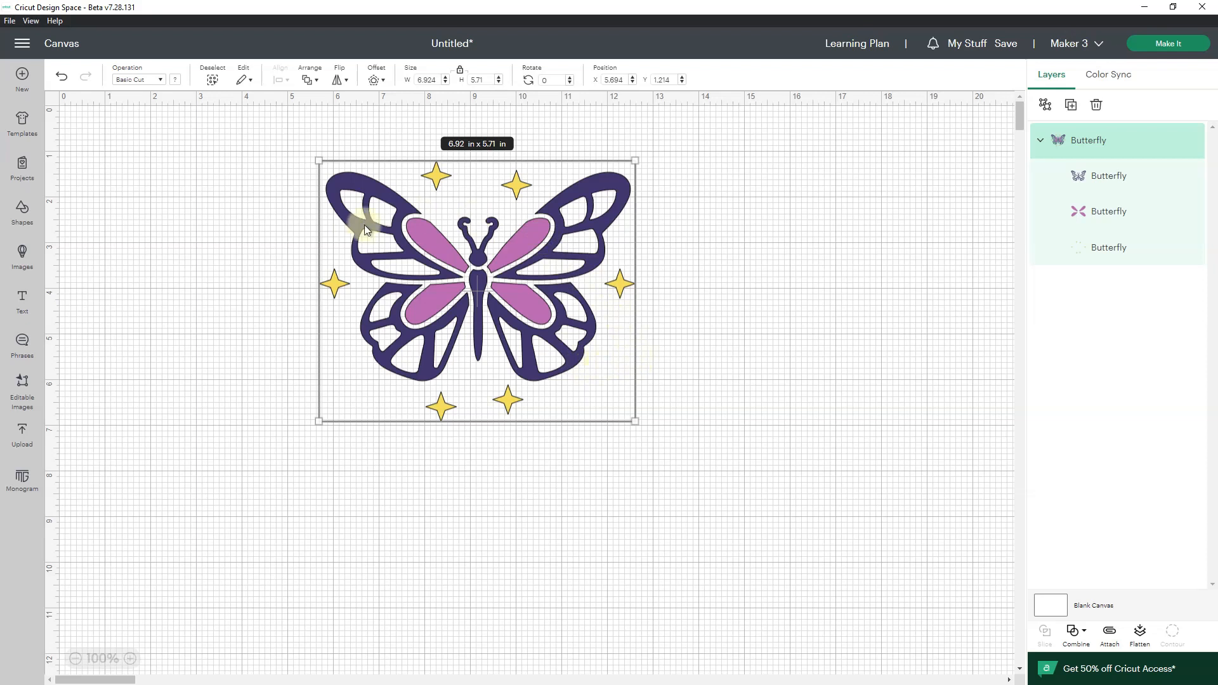
{"action": "mouse_move", "coordinate": [542, 312]}
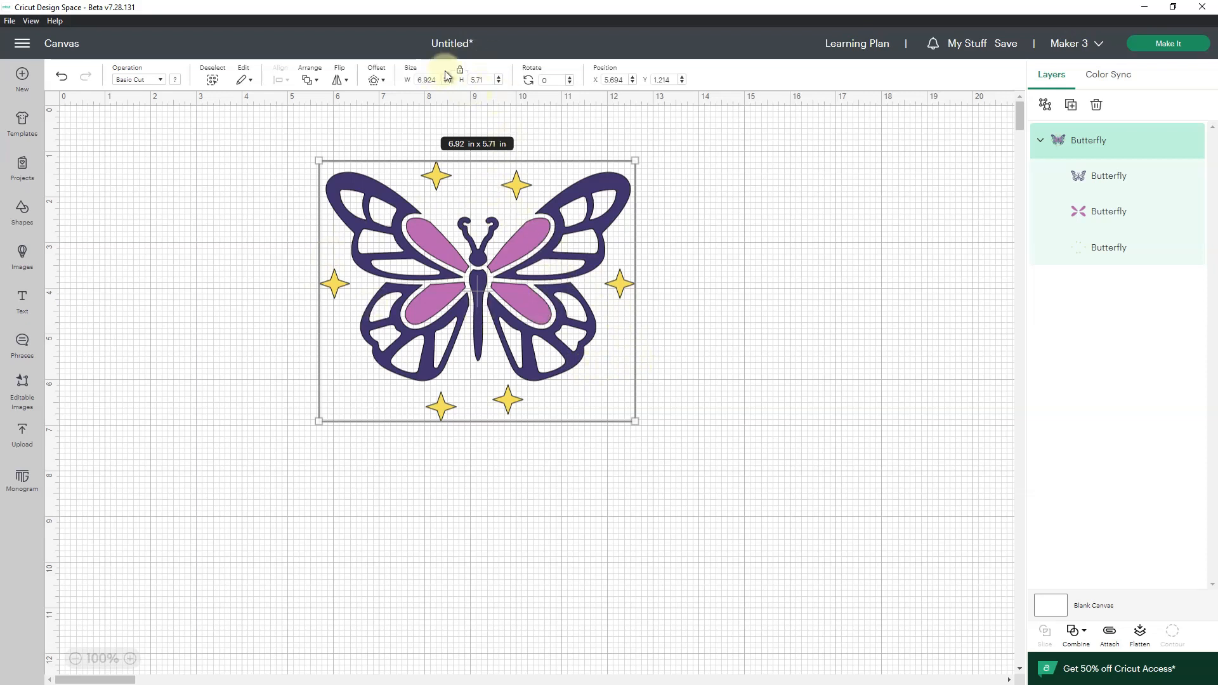
{"action": "mouse_move", "coordinate": [479, 99]}
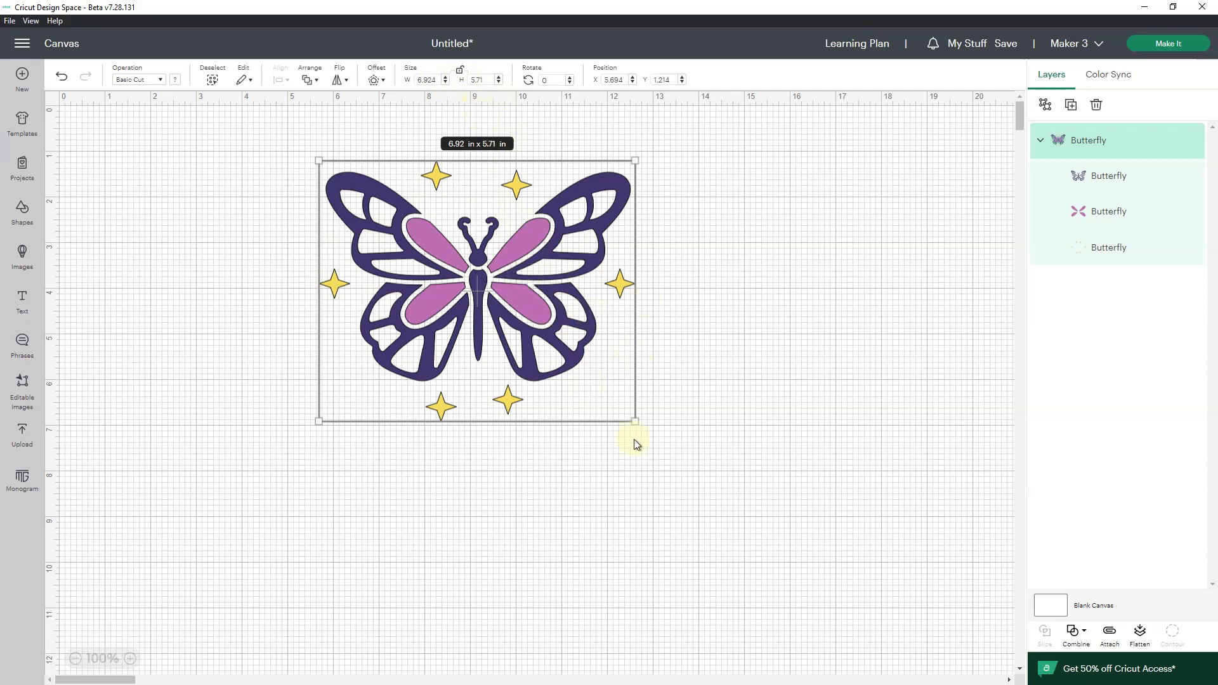
{"action": "left_click_drag", "start_coordinate": [636, 419], "coordinate": [559, 324]}
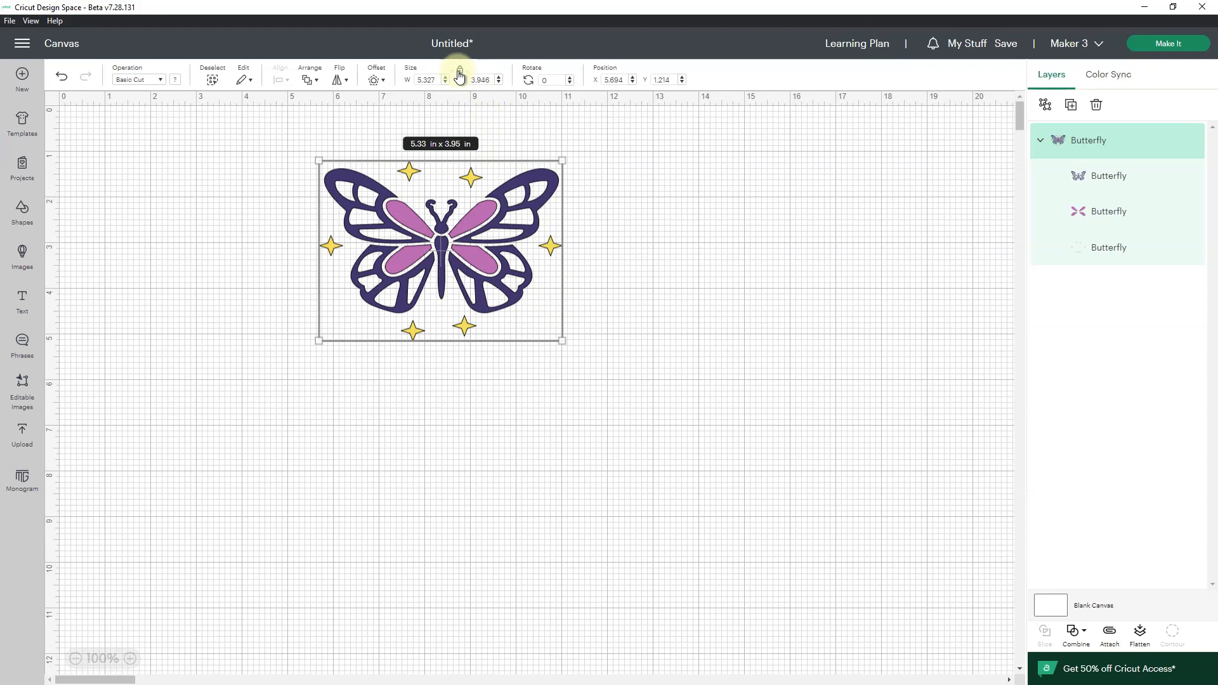
Toggle the size lock, stretch the butterfly taller and wider, then shrink it evenly to about 4.85 x 4.11 in.
{"action": "left_click", "coordinate": [458, 79]}
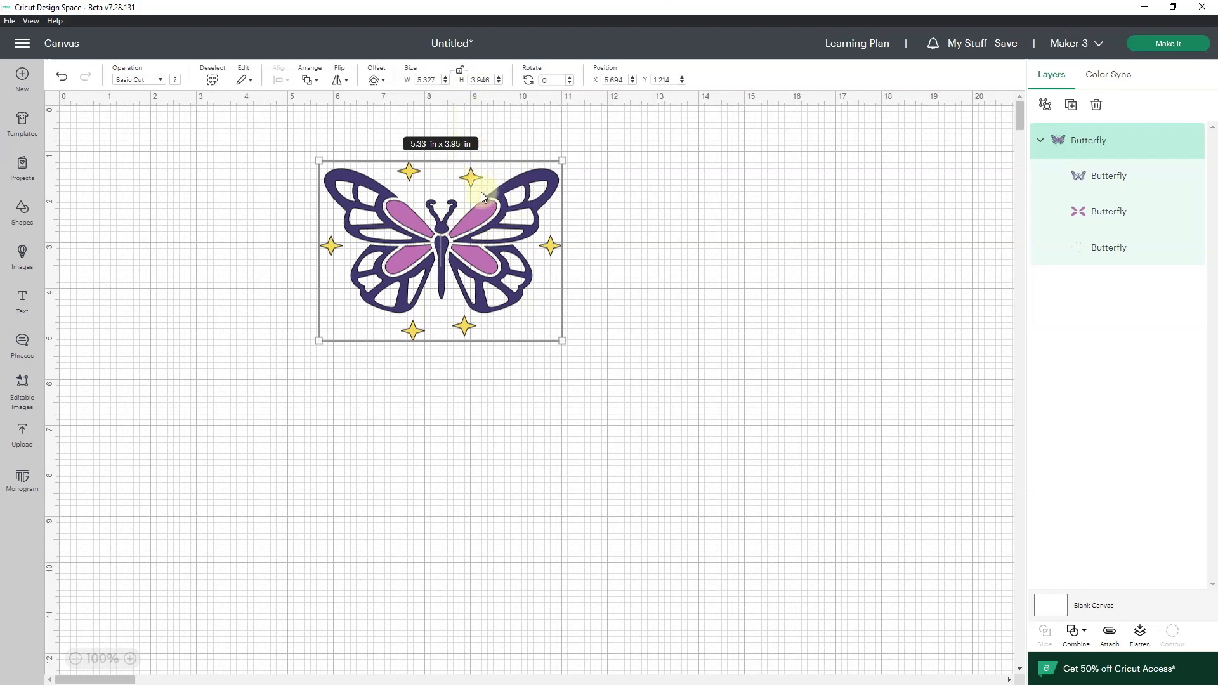
{"action": "mouse_move", "coordinate": [563, 345]}
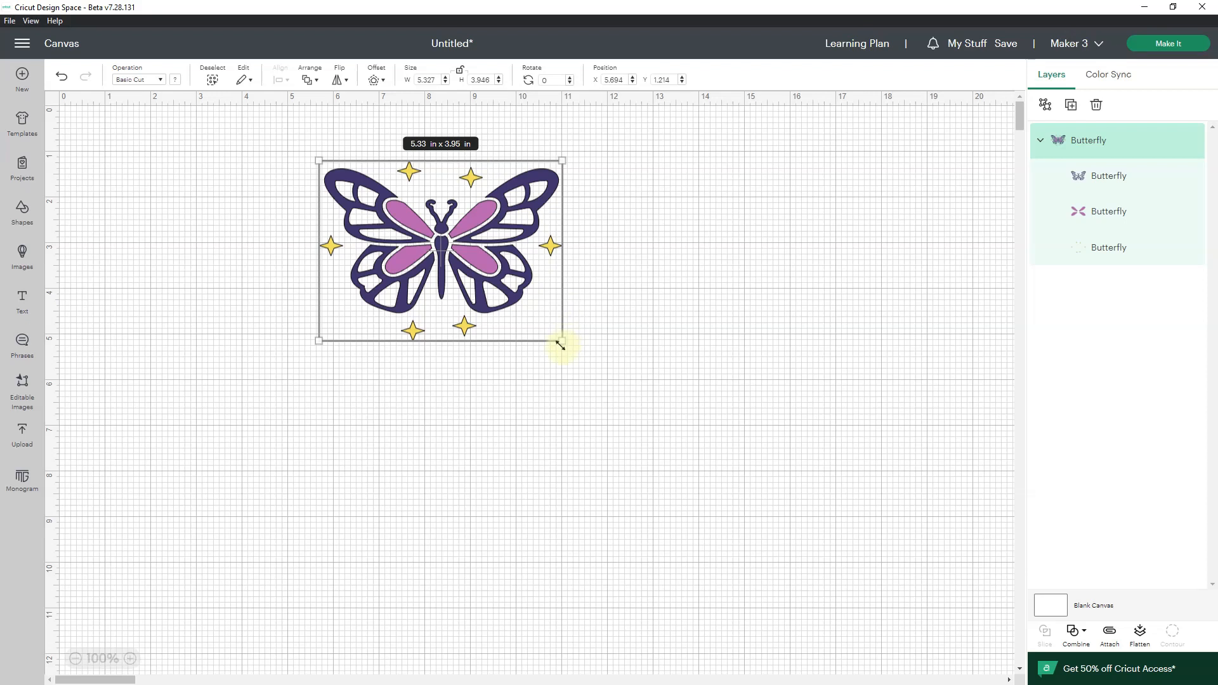
{"action": "left_click_drag", "start_coordinate": [561, 340], "coordinate": [575, 414]}
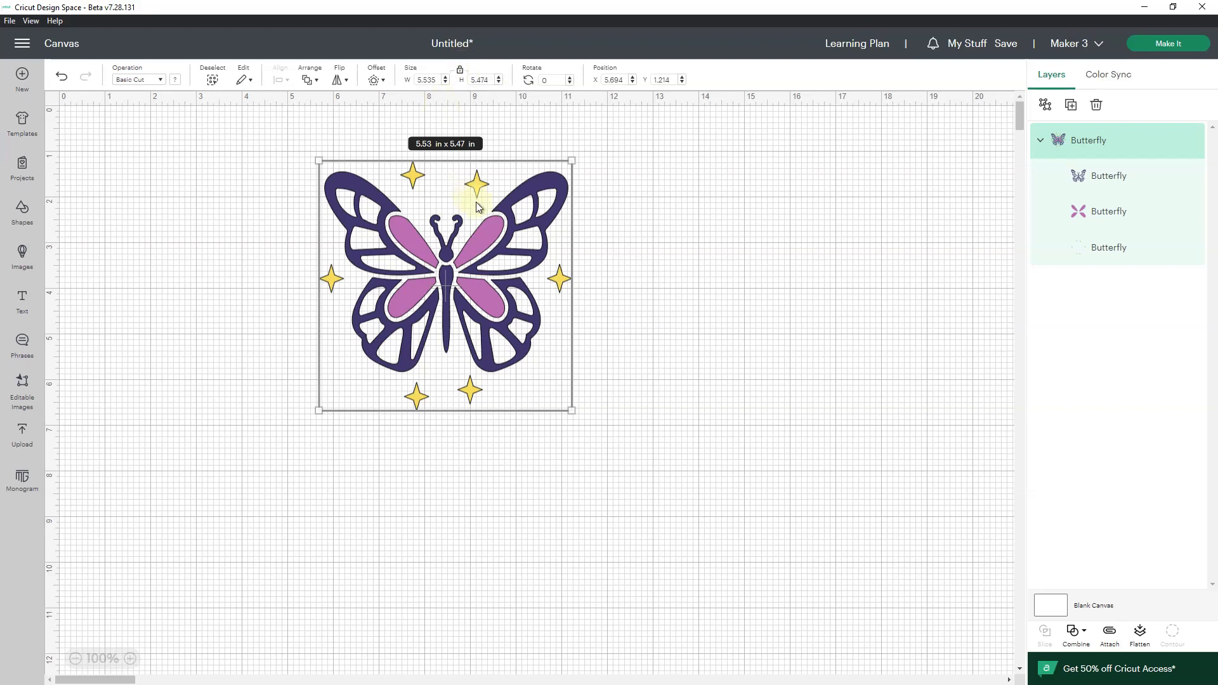
{"action": "mouse_move", "coordinate": [572, 230]}
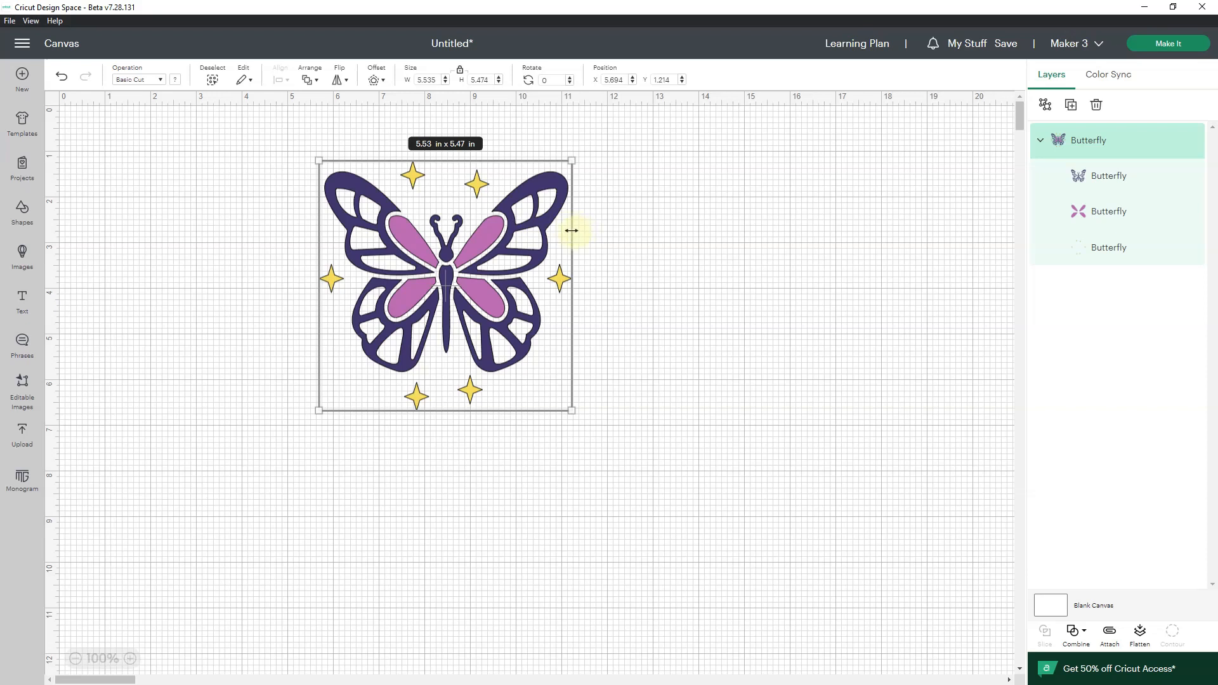
{"action": "left_click_drag", "start_coordinate": [571, 231], "coordinate": [598, 231]}
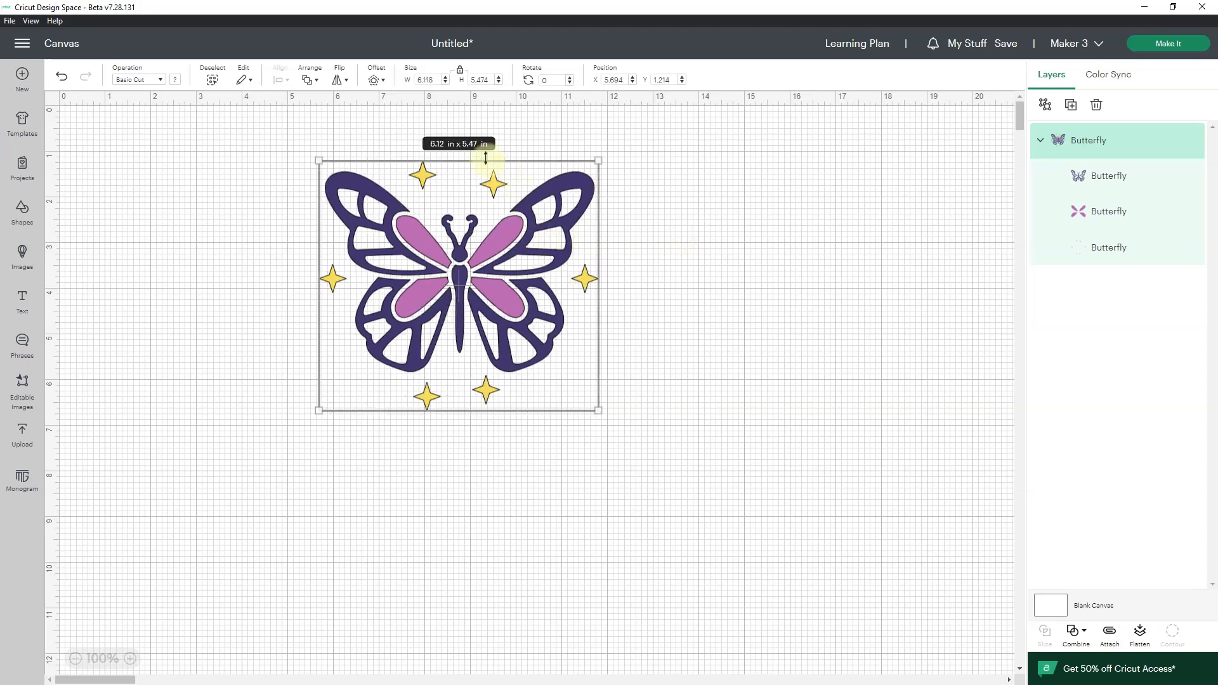
{"action": "left_click_drag", "start_coordinate": [486, 161], "coordinate": [486, 172]}
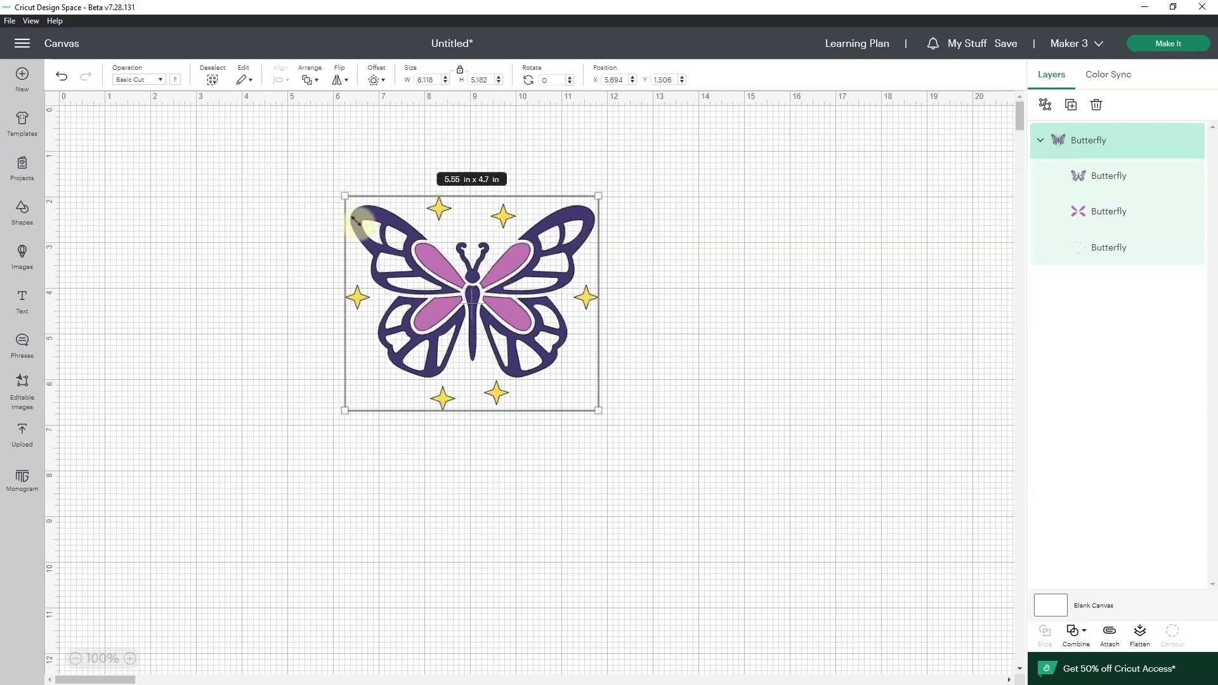
{"action": "left_click_drag", "start_coordinate": [342, 195], "coordinate": [375, 230]}
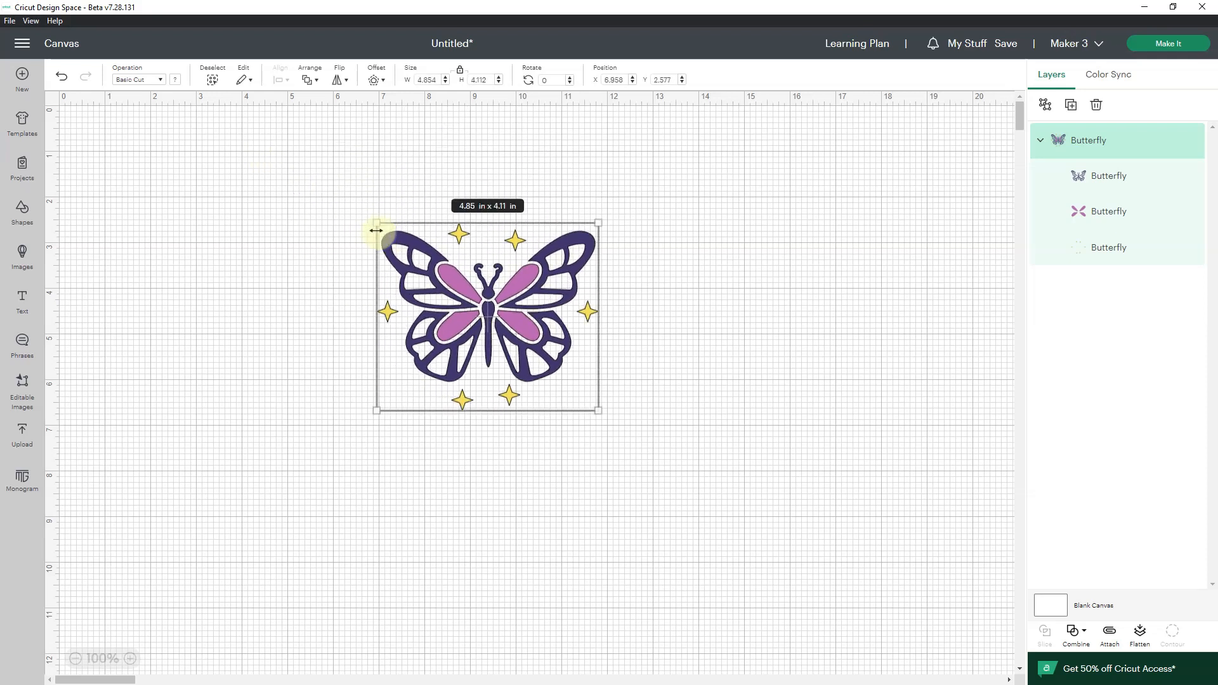